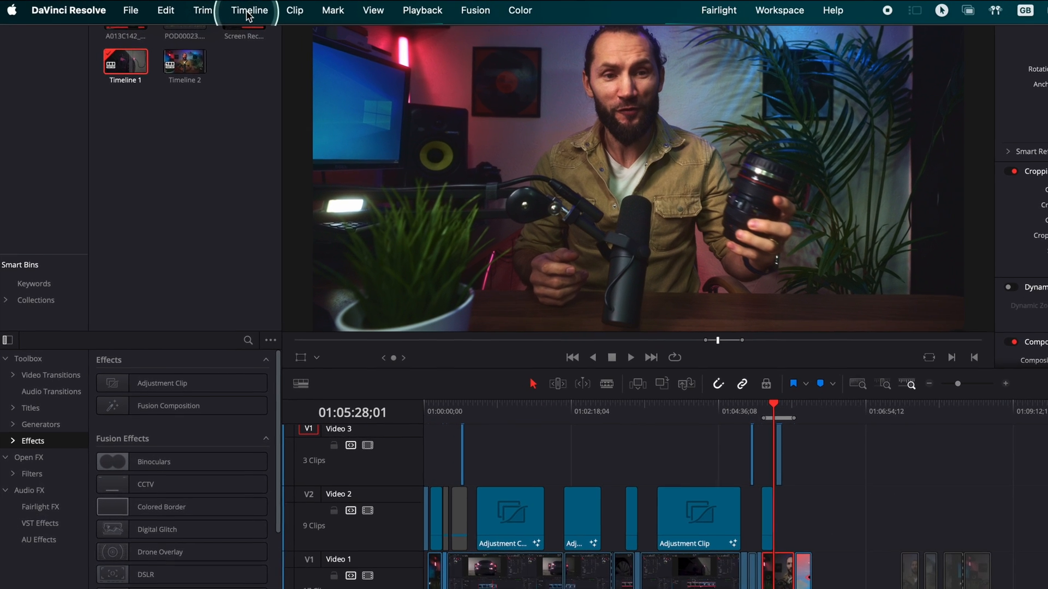
Start Create Subtitles from Audio, keeping English and the Subtitle Default preset
{"action": "left_click", "coordinate": [249, 9]}
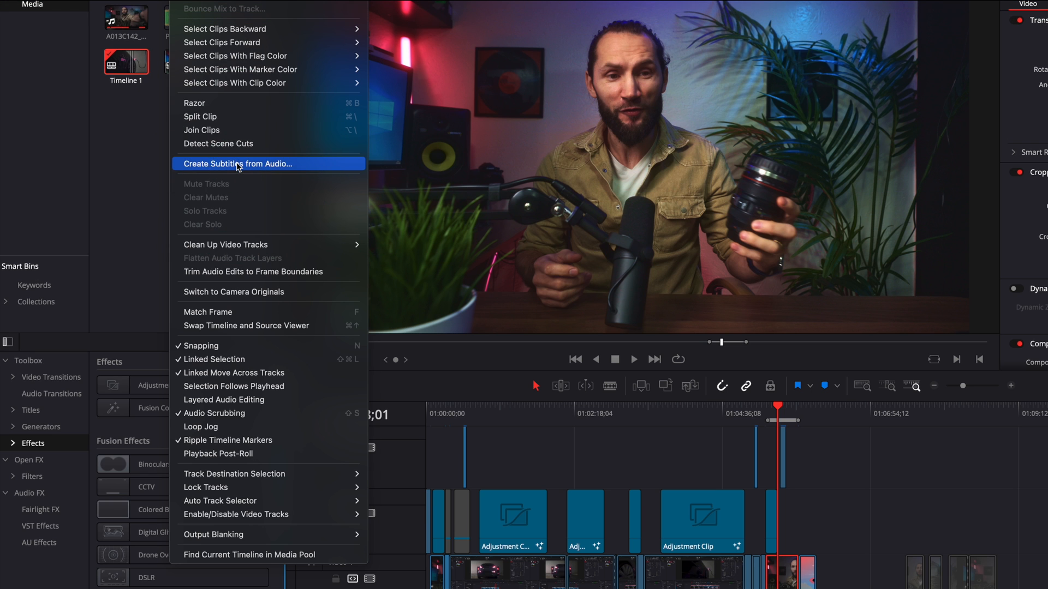
{"action": "left_click", "coordinate": [237, 164]}
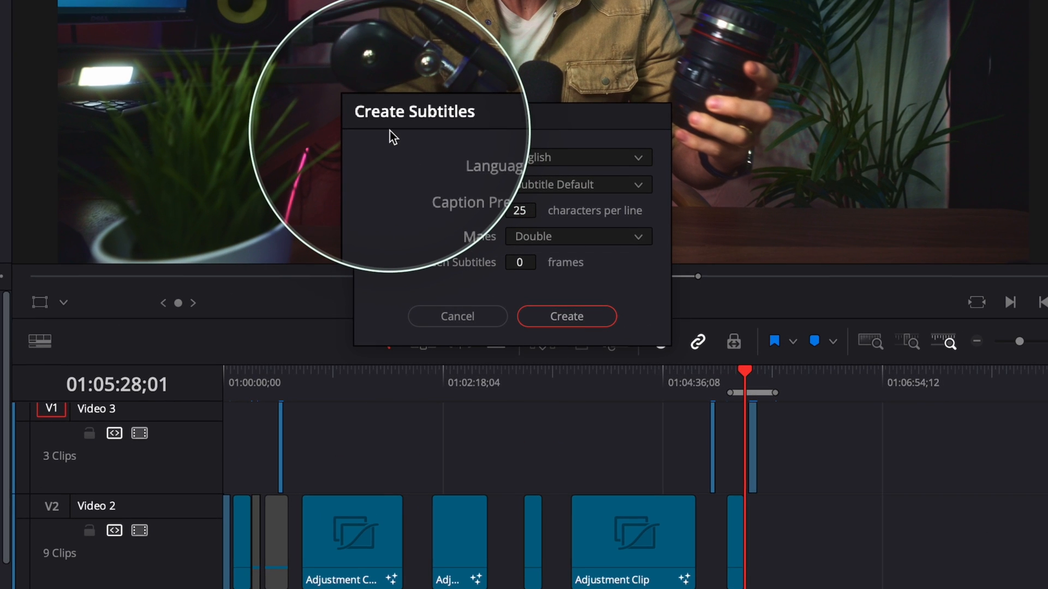
{"action": "mouse_move", "coordinate": [553, 190]}
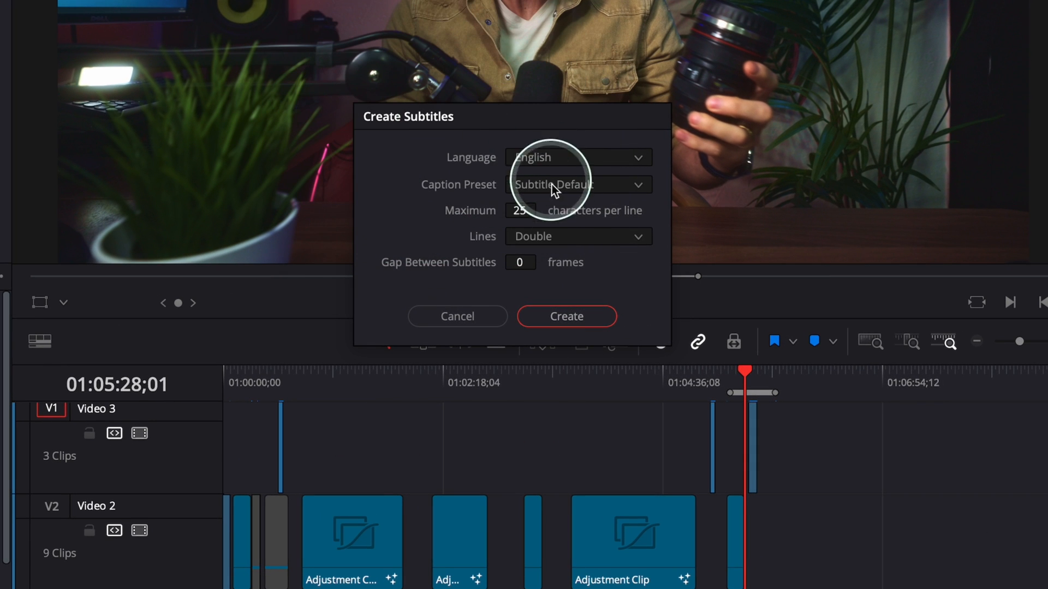
{"action": "mouse_move", "coordinate": [535, 163]}
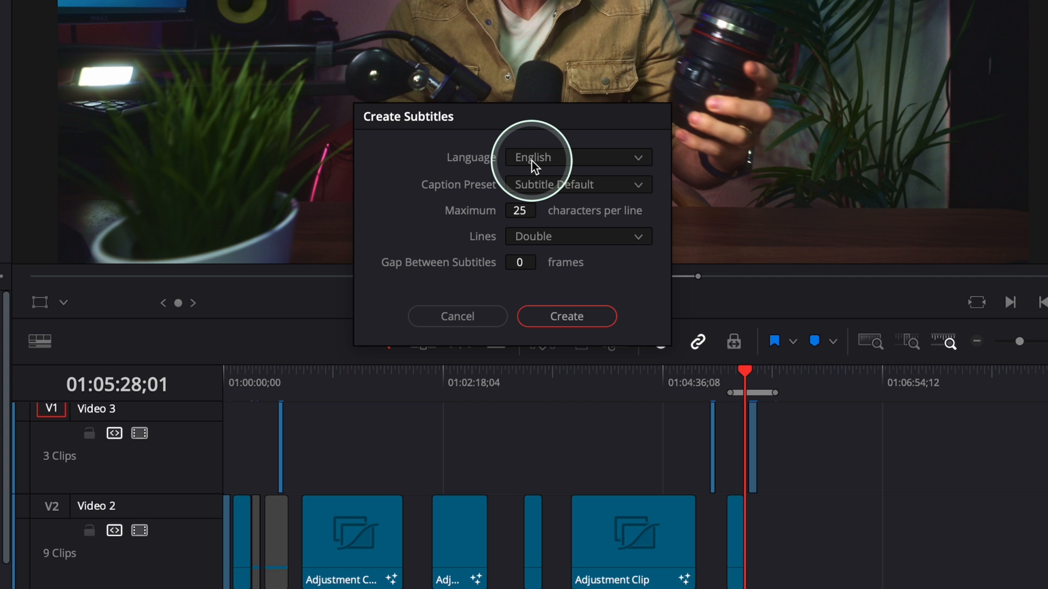
{"action": "left_click", "coordinate": [576, 157]}
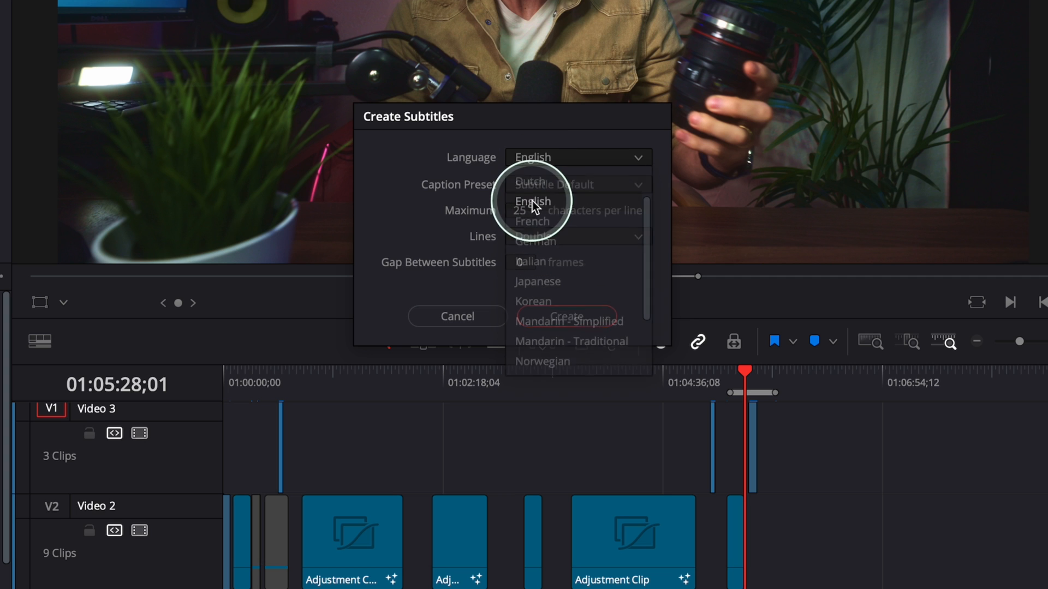
{"action": "left_click", "coordinate": [532, 202]}
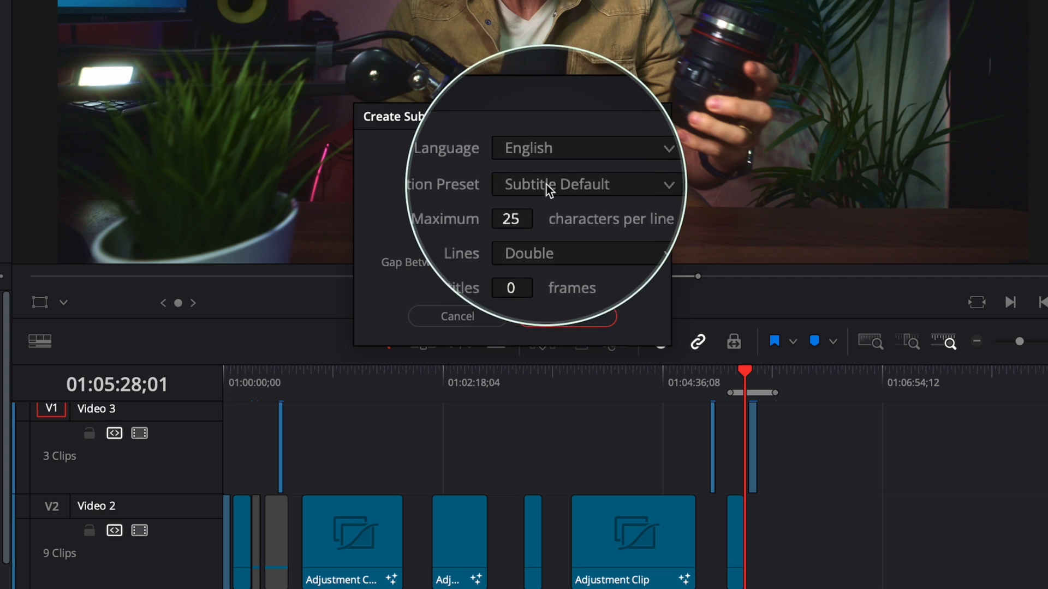
{"action": "left_click", "coordinate": [587, 184]}
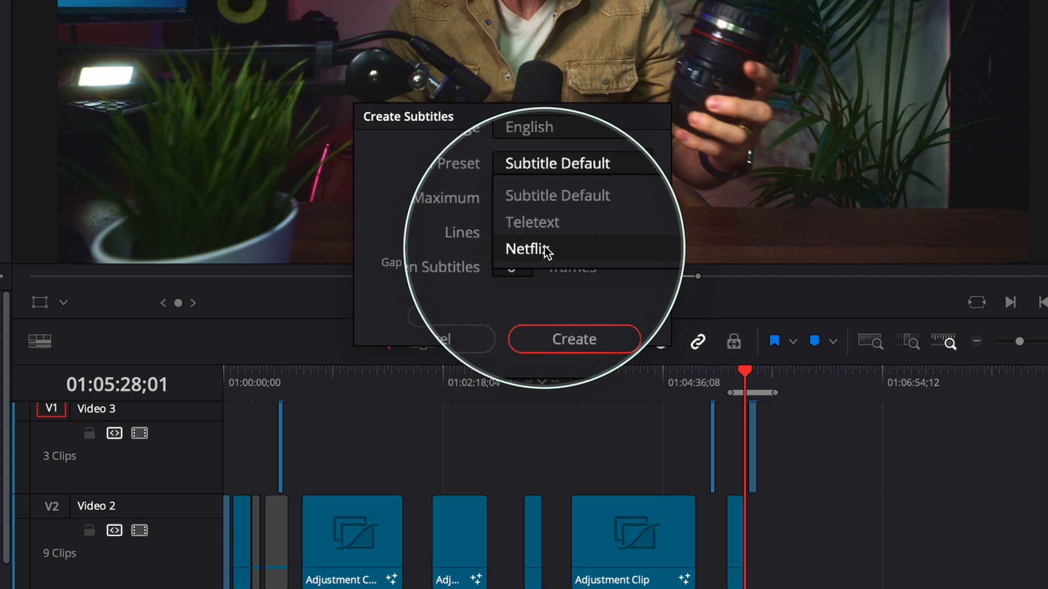
{"action": "mouse_move", "coordinate": [554, 209]}
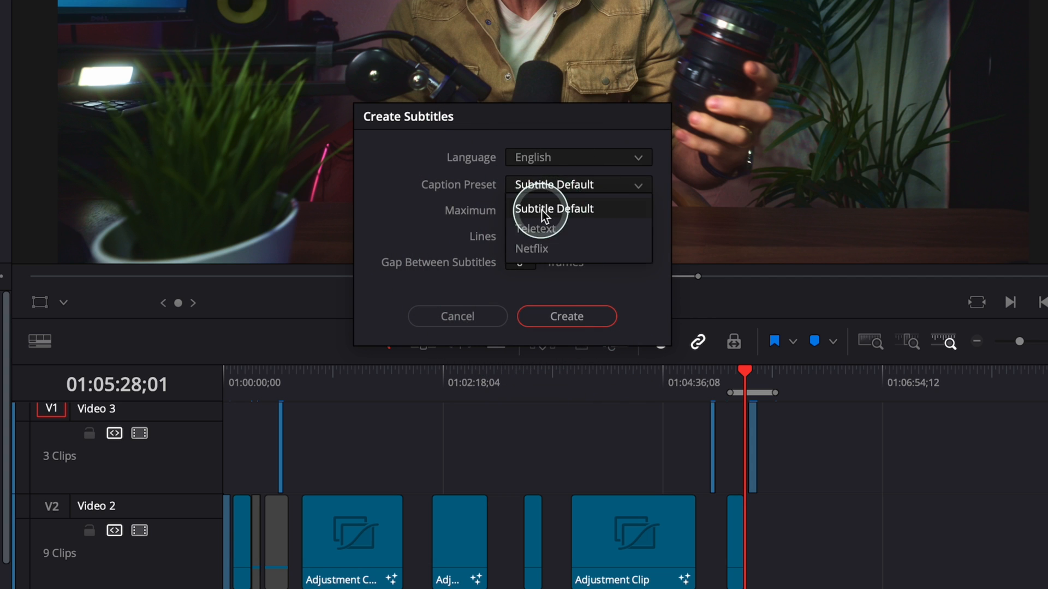
{"action": "left_click", "coordinate": [554, 209]}
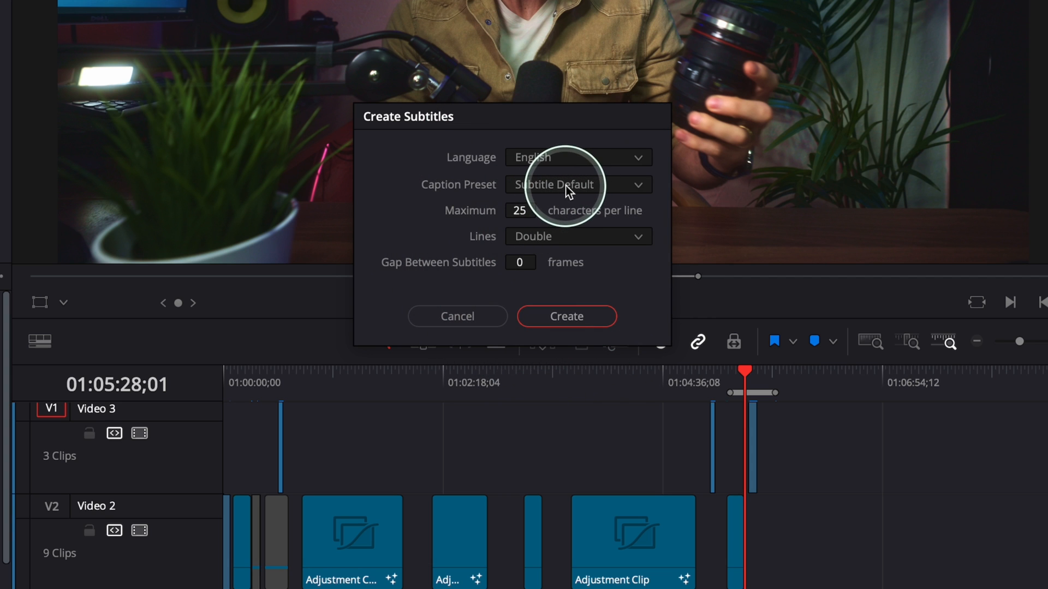
{"action": "mouse_move", "coordinate": [538, 190]}
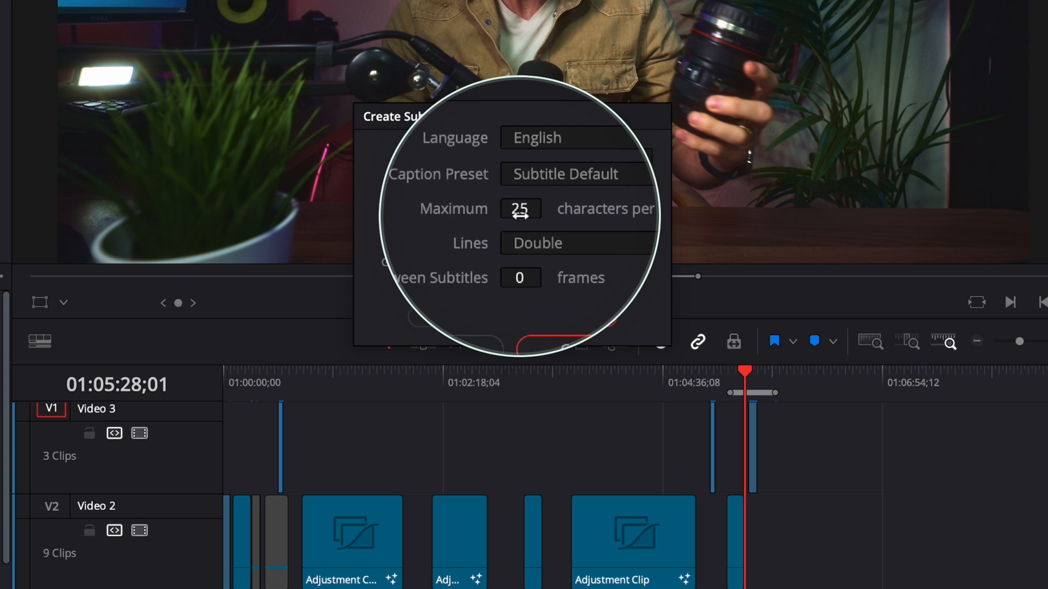
Set a 44-character maximum with Double lines, then create the subtitles
{"action": "left_click", "coordinate": [540, 207]}
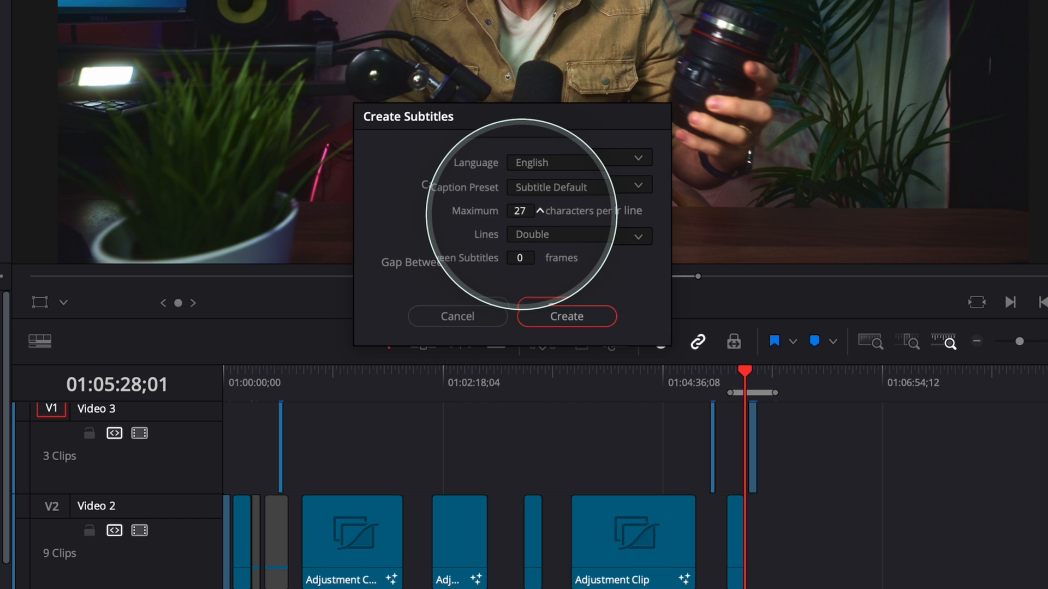
{"action": "left_click", "coordinate": [541, 211]}
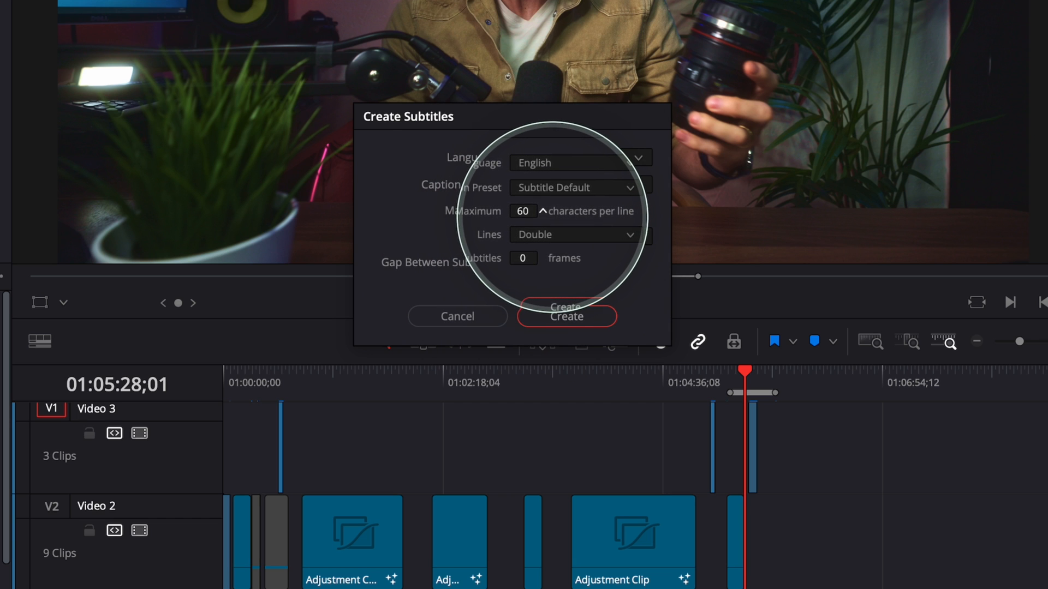
{"action": "left_click", "coordinate": [542, 211]}
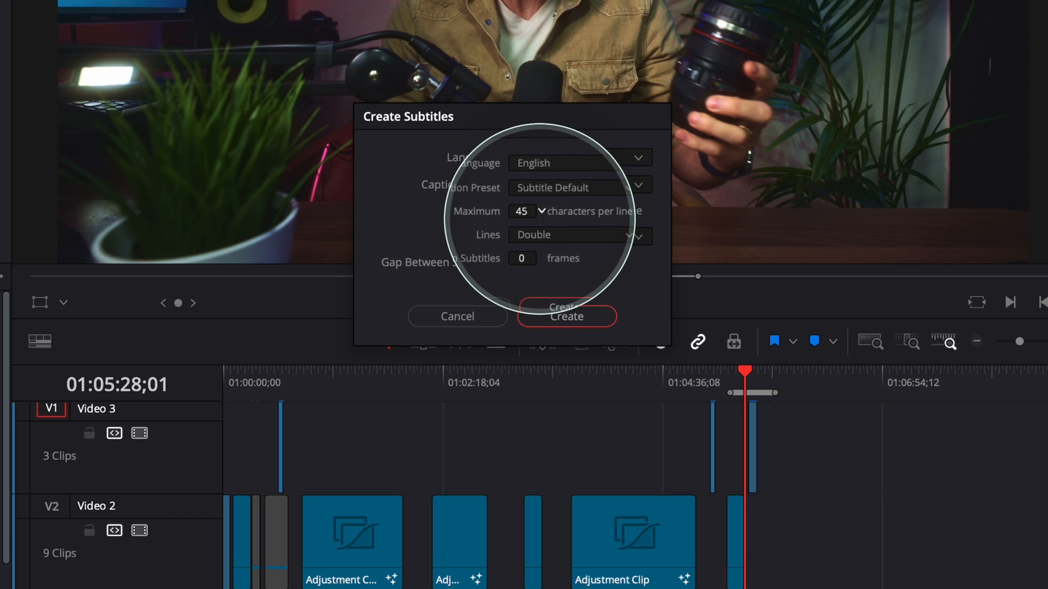
{"action": "left_click", "coordinate": [523, 211]}
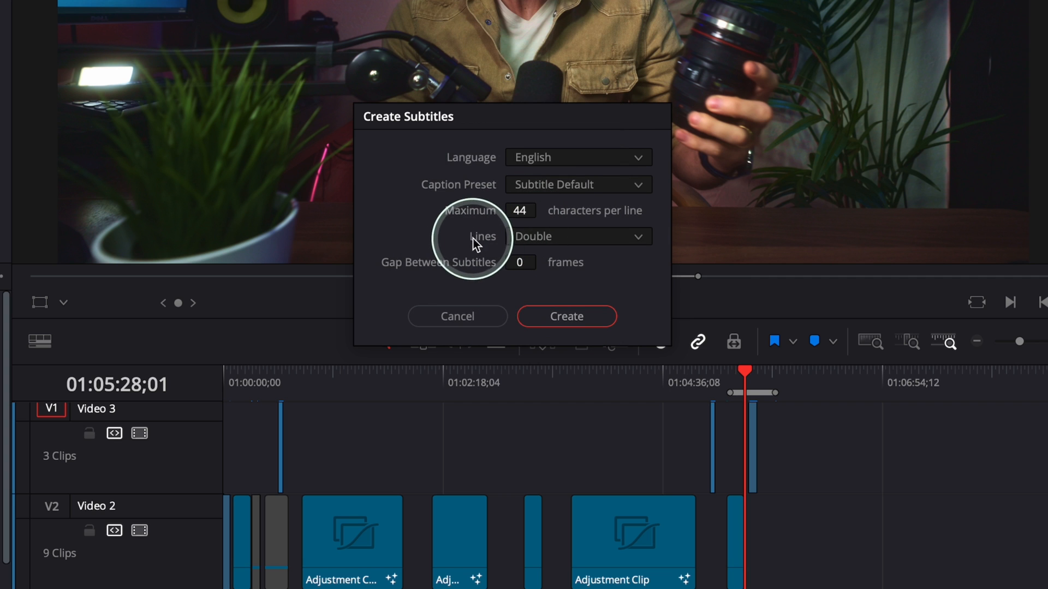
{"action": "left_click", "coordinate": [577, 235]}
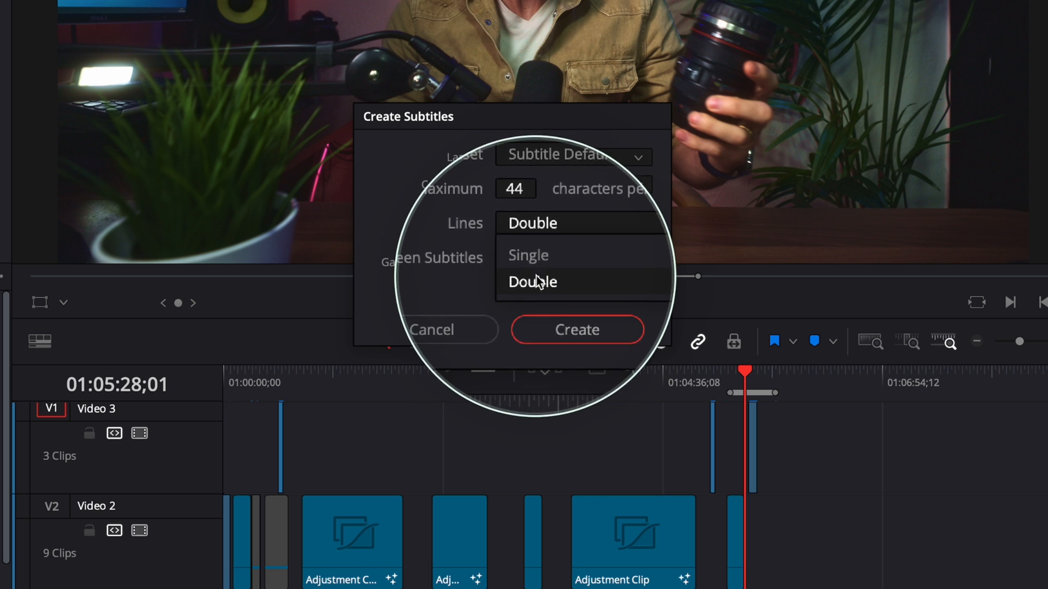
{"action": "left_click", "coordinate": [531, 281]}
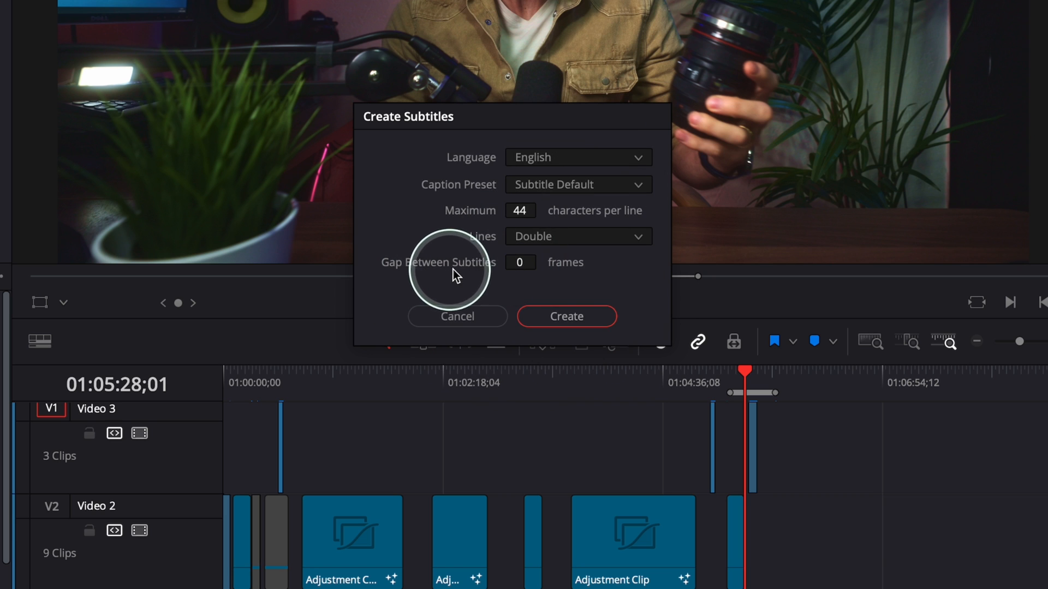
{"action": "left_click", "coordinate": [565, 316]}
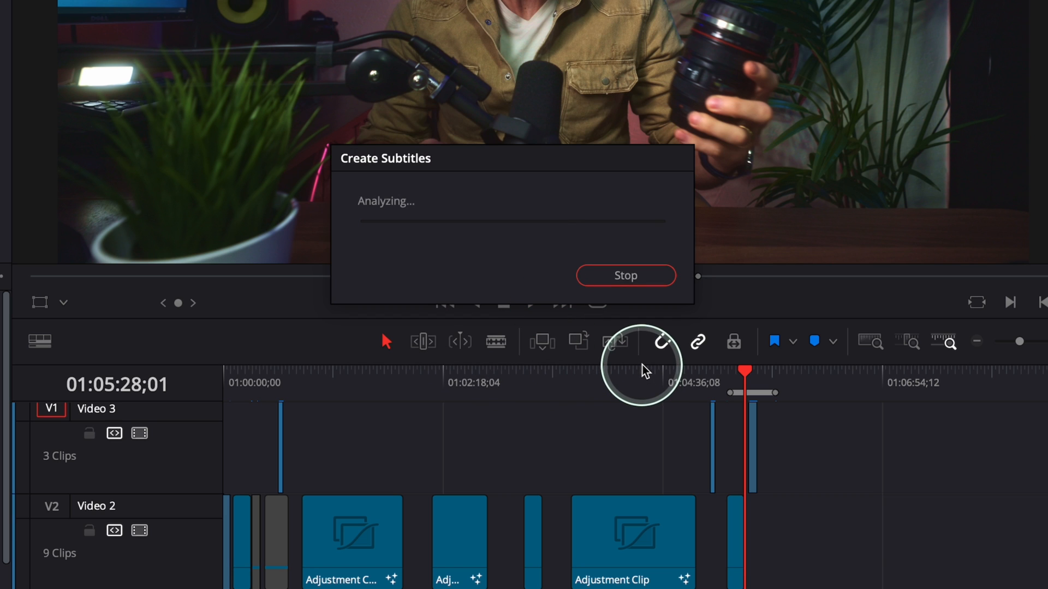
Once the seven captions generate, select a Subtitle 1 clip to show the Caption inspector
{"action": "left_click", "coordinate": [625, 275]}
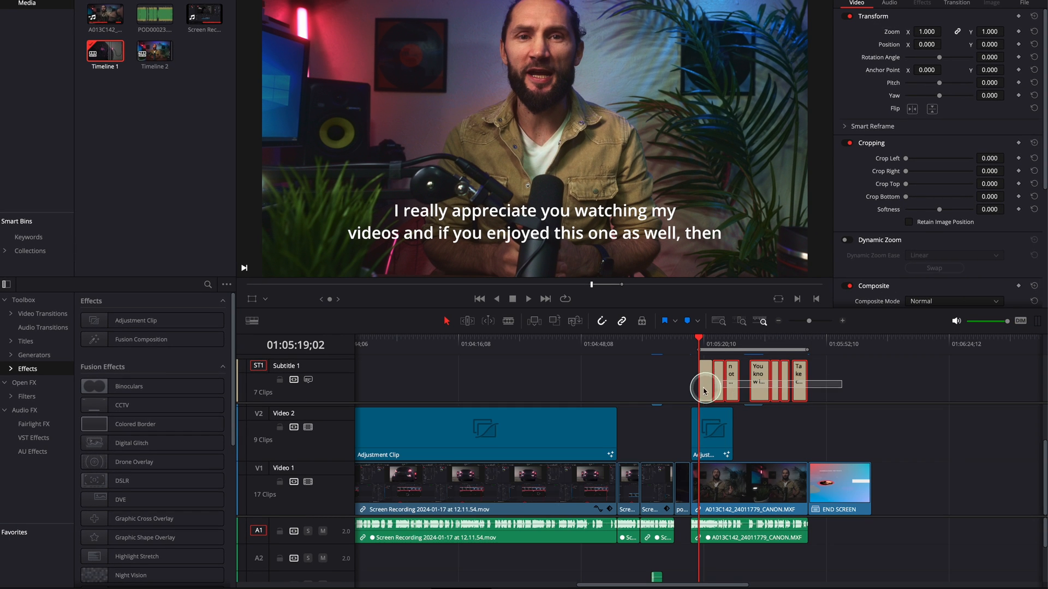
{"action": "left_click", "coordinate": [889, 18]}
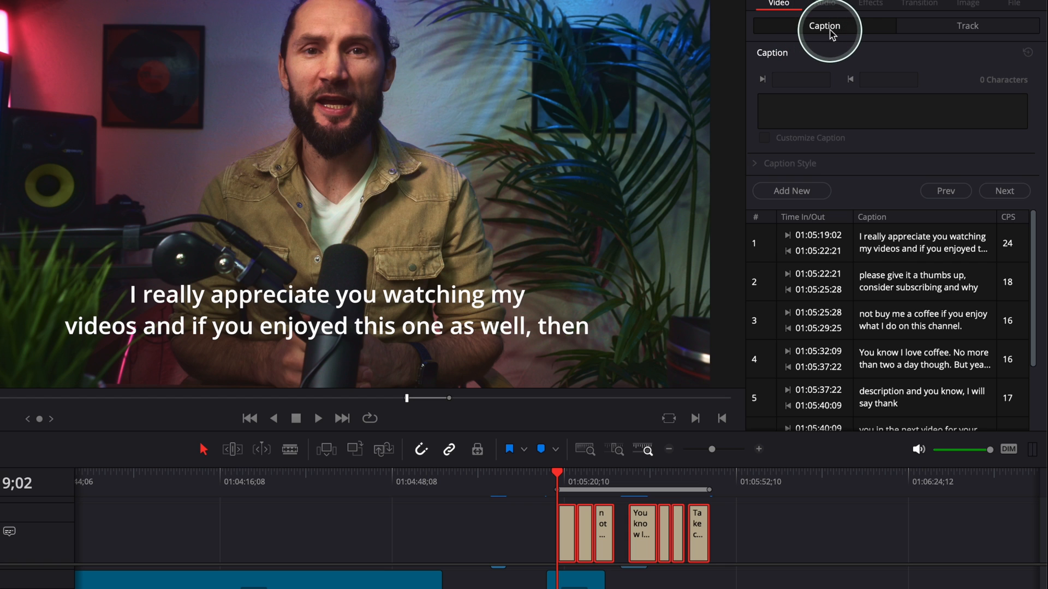
{"action": "mouse_move", "coordinate": [894, 302]}
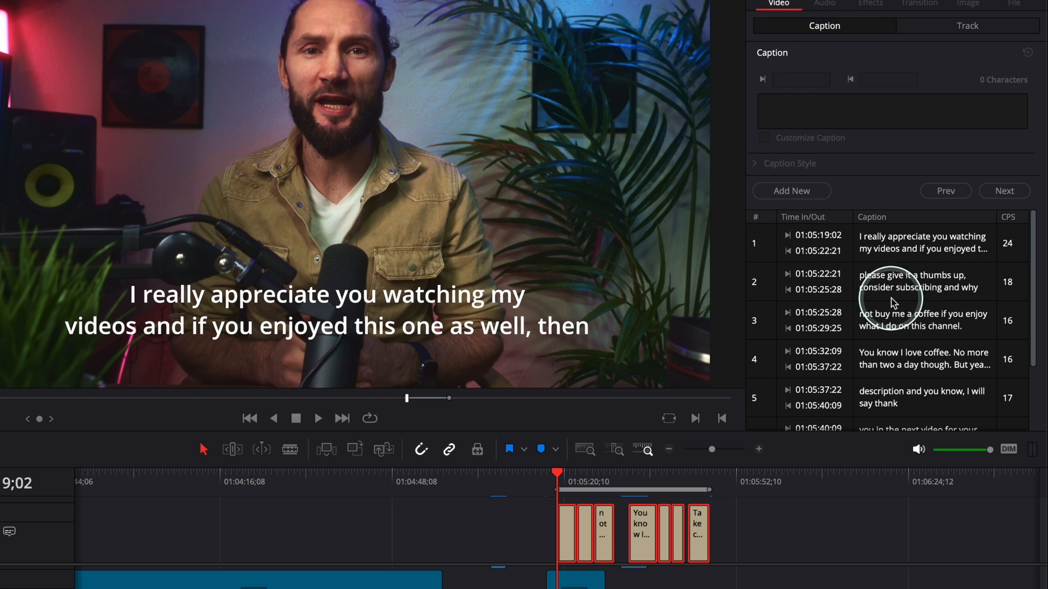
{"action": "mouse_move", "coordinate": [899, 250]}
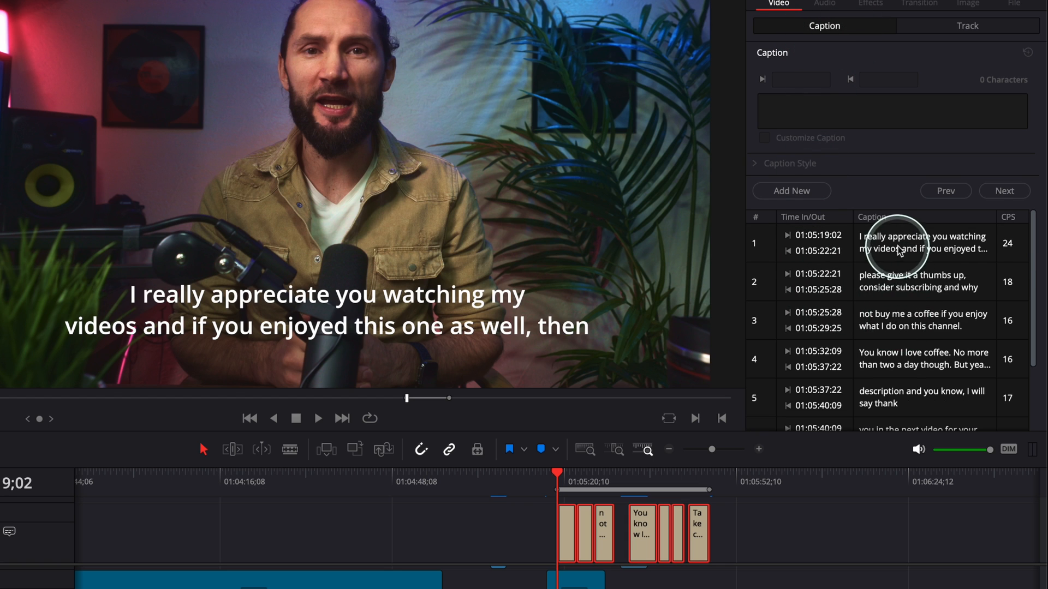
Remove 'then' from the end of caption 1 and move to caption 2
{"action": "left_click", "coordinate": [902, 242]}
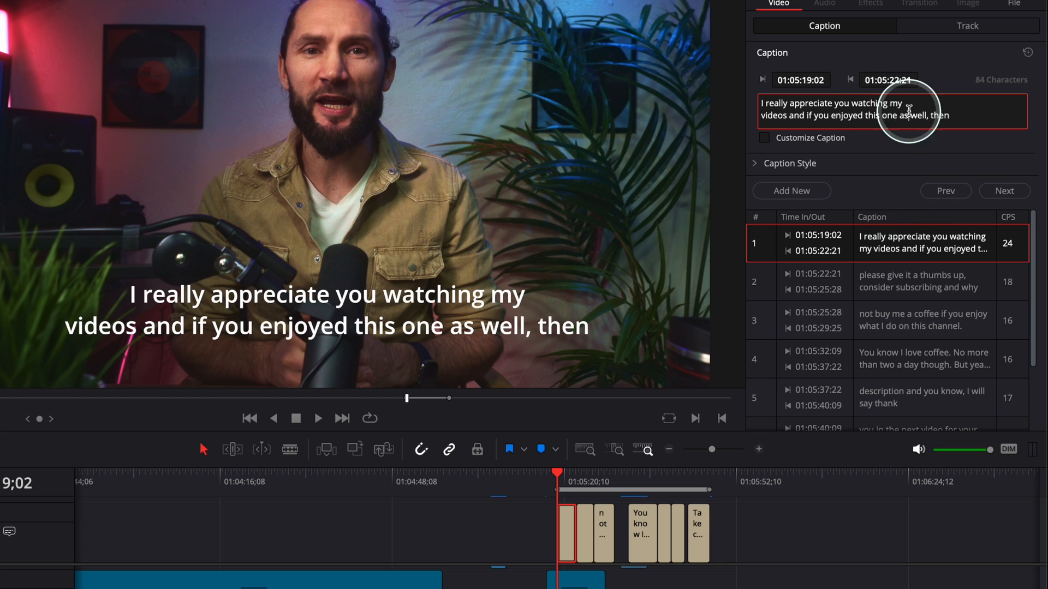
{"action": "mouse_move", "coordinate": [973, 137]}
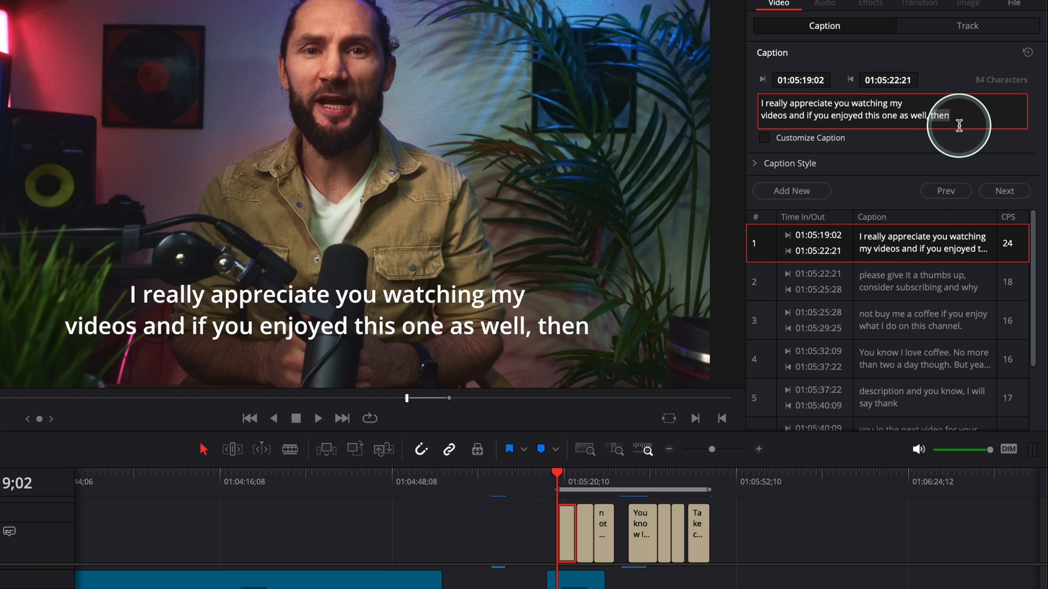
{"action": "key", "text": "Backspace"}
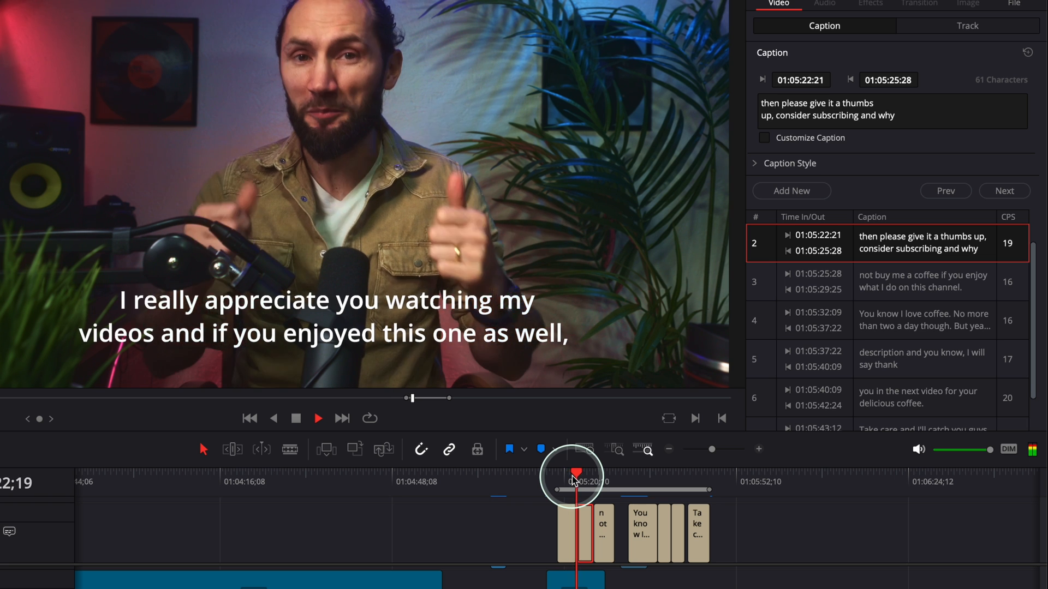
{"action": "left_click", "coordinate": [318, 419]}
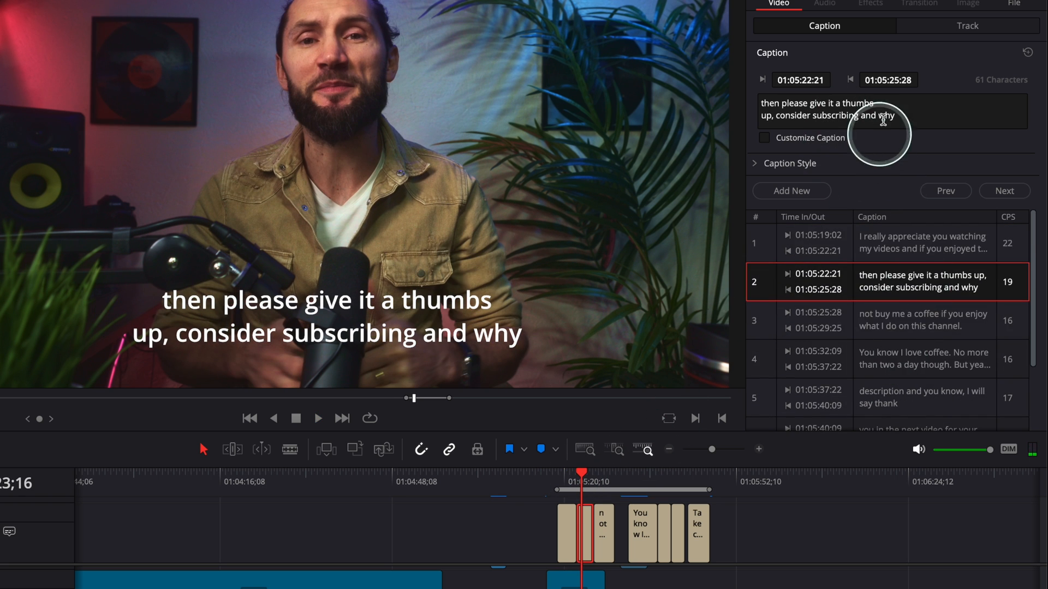
{"action": "mouse_move", "coordinate": [909, 51]}
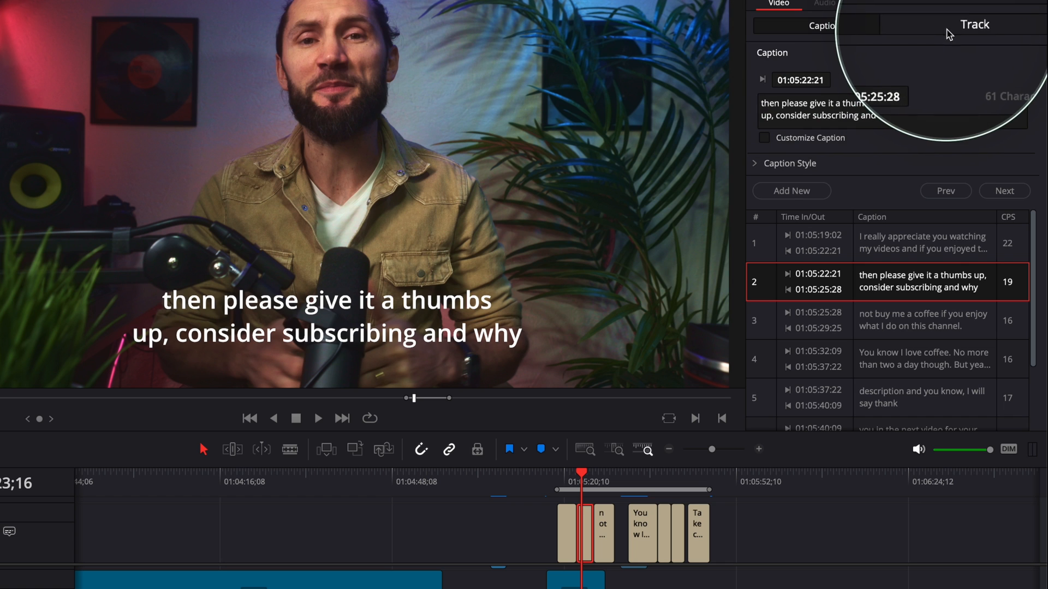
Set the subtitle track font to bold Oriya MN with tighter letter spacing
{"action": "left_click", "coordinate": [965, 24]}
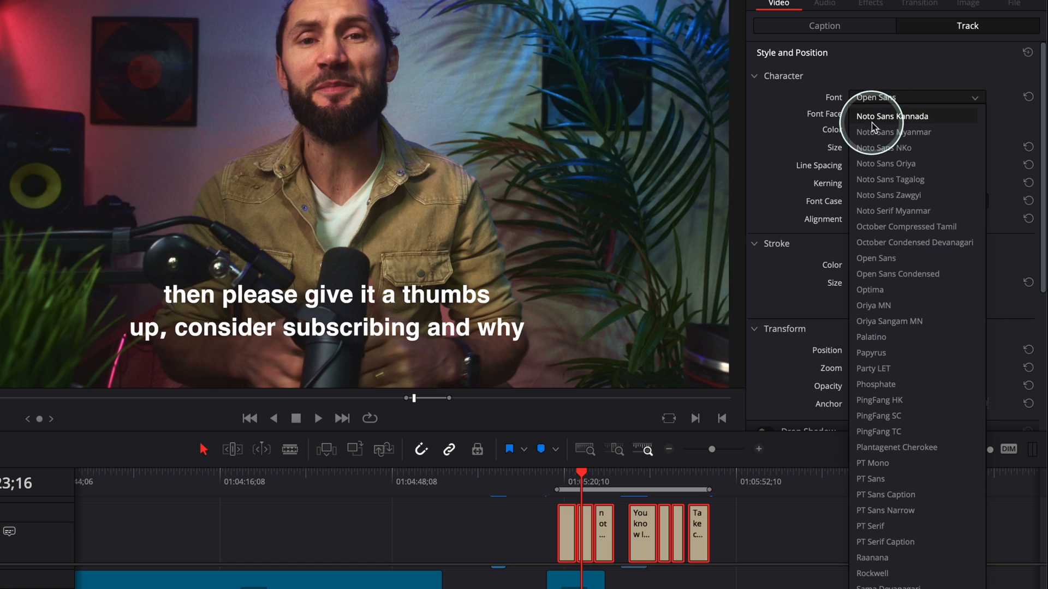
{"action": "mouse_move", "coordinate": [892, 131]}
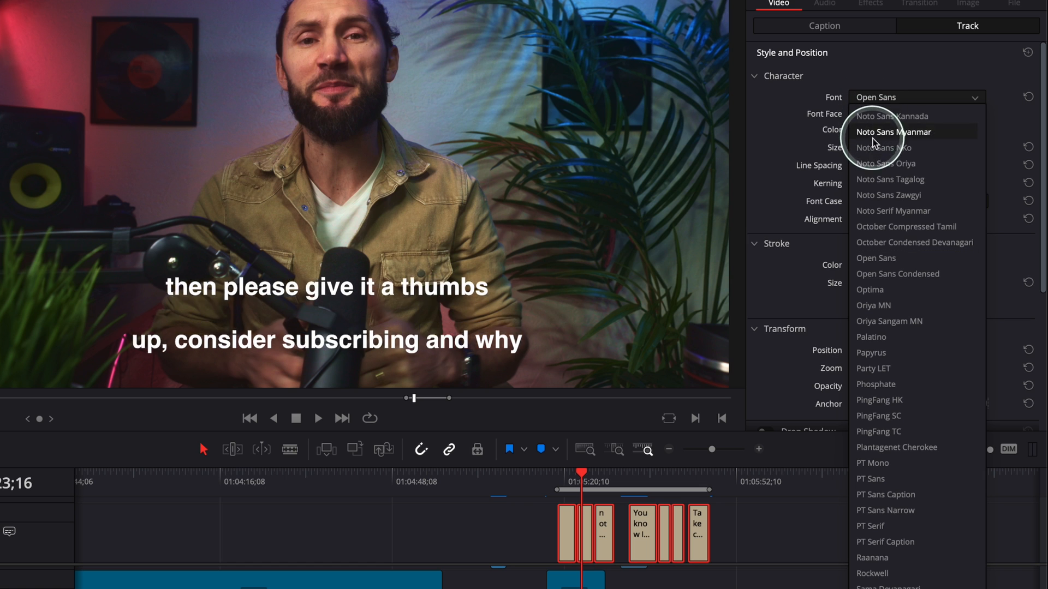
{"action": "left_click", "coordinate": [874, 305]}
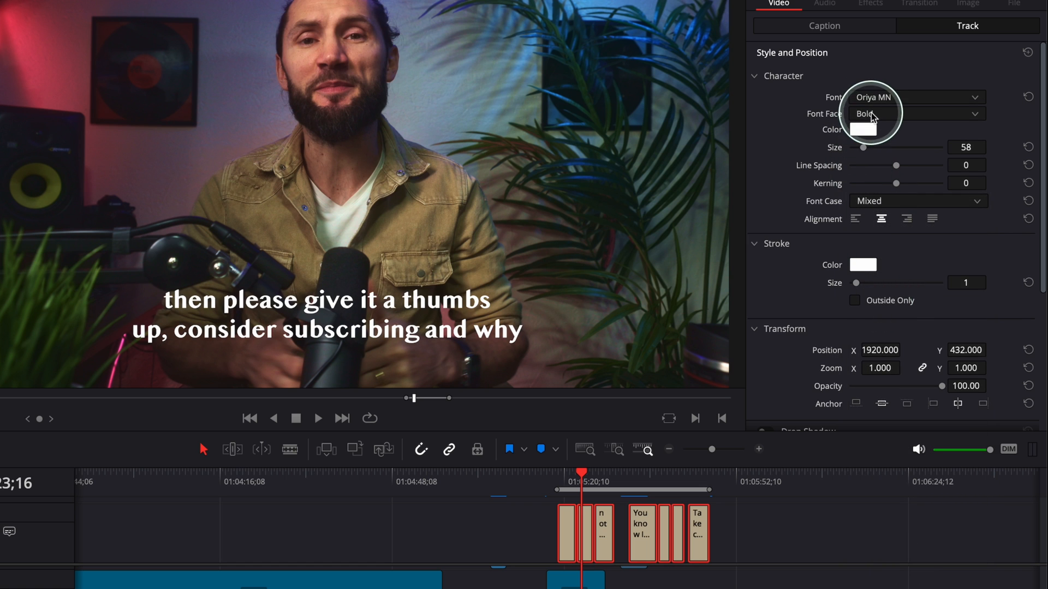
{"action": "left_click", "coordinate": [917, 113]}
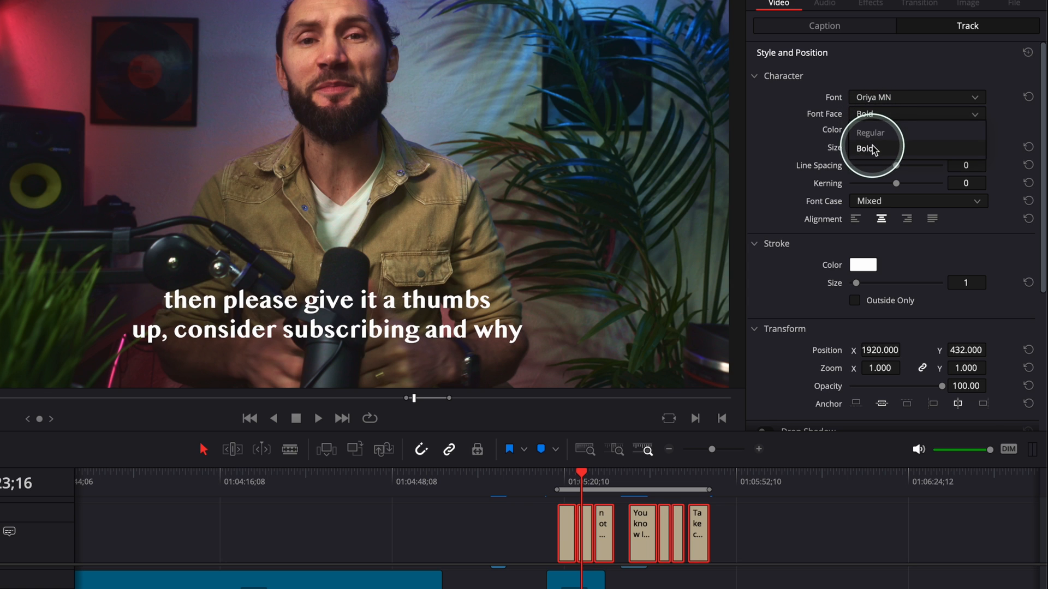
{"action": "left_click", "coordinate": [867, 149]}
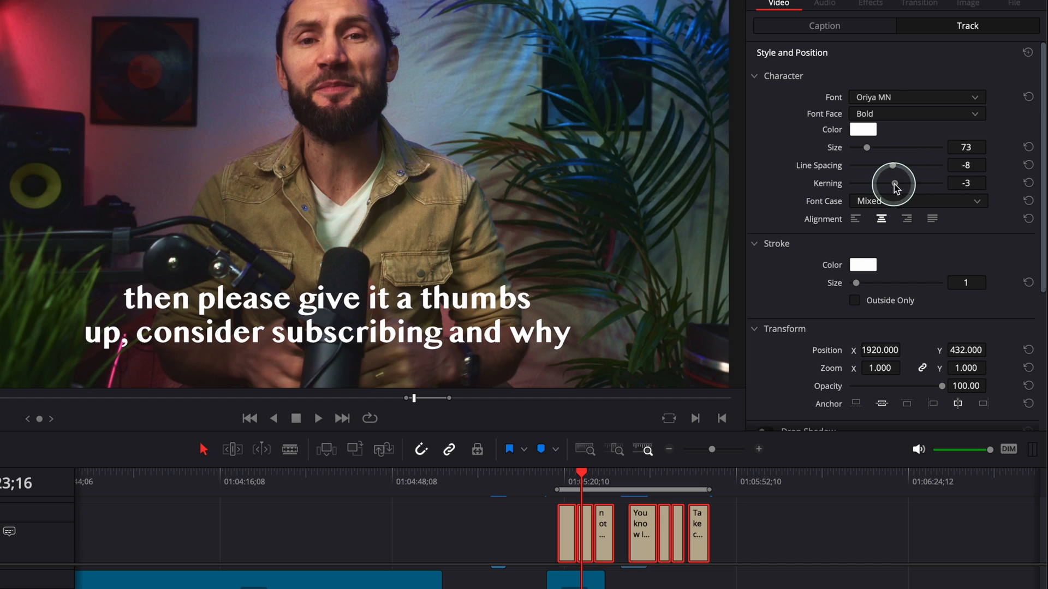
{"action": "left_click", "coordinate": [916, 200]}
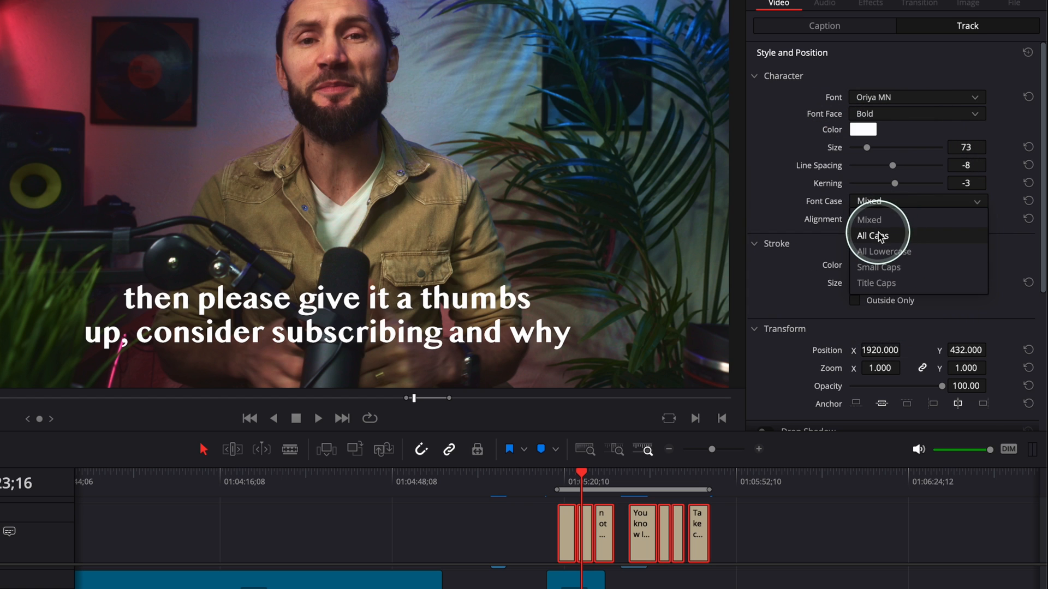
Try All Caps and Small Caps, then set the Font Case to Title Caps
{"action": "left_click", "coordinate": [870, 235]}
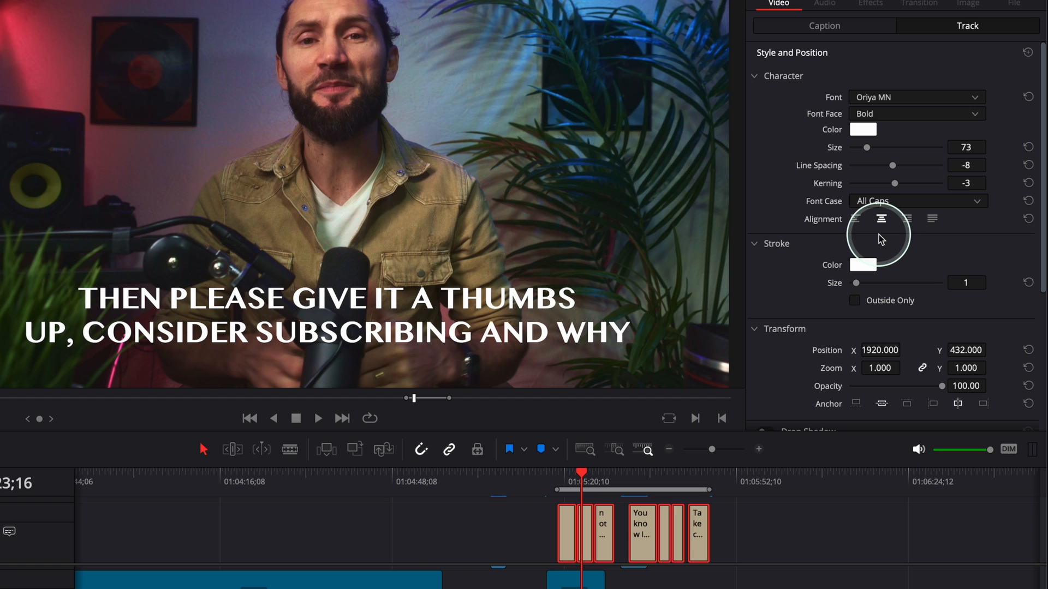
{"action": "left_click", "coordinate": [916, 200]}
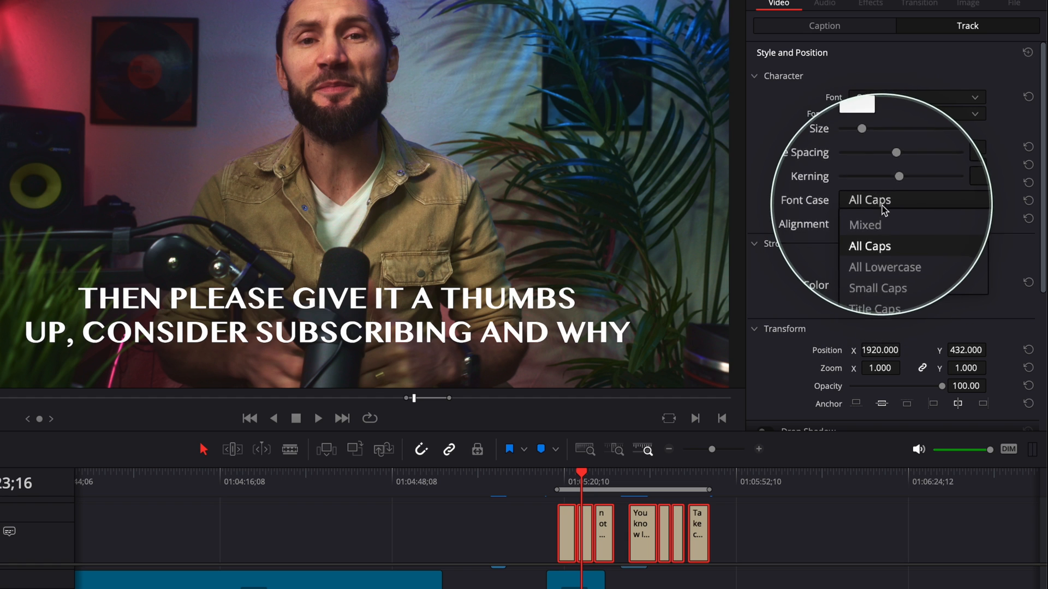
{"action": "left_click", "coordinate": [878, 288]}
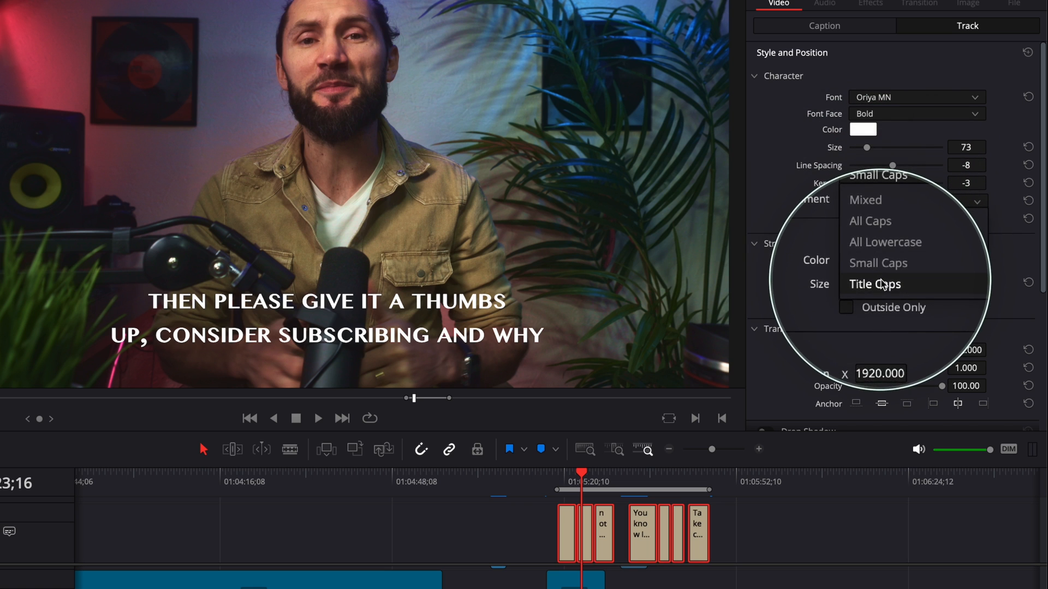
{"action": "left_click", "coordinate": [875, 284]}
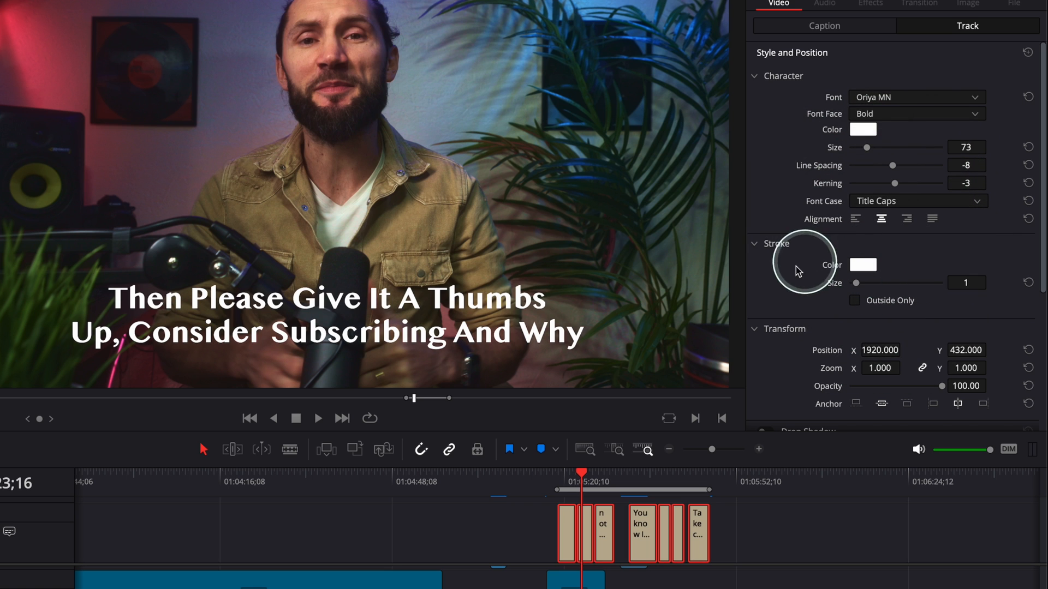
{"action": "mouse_move", "coordinate": [872, 151]}
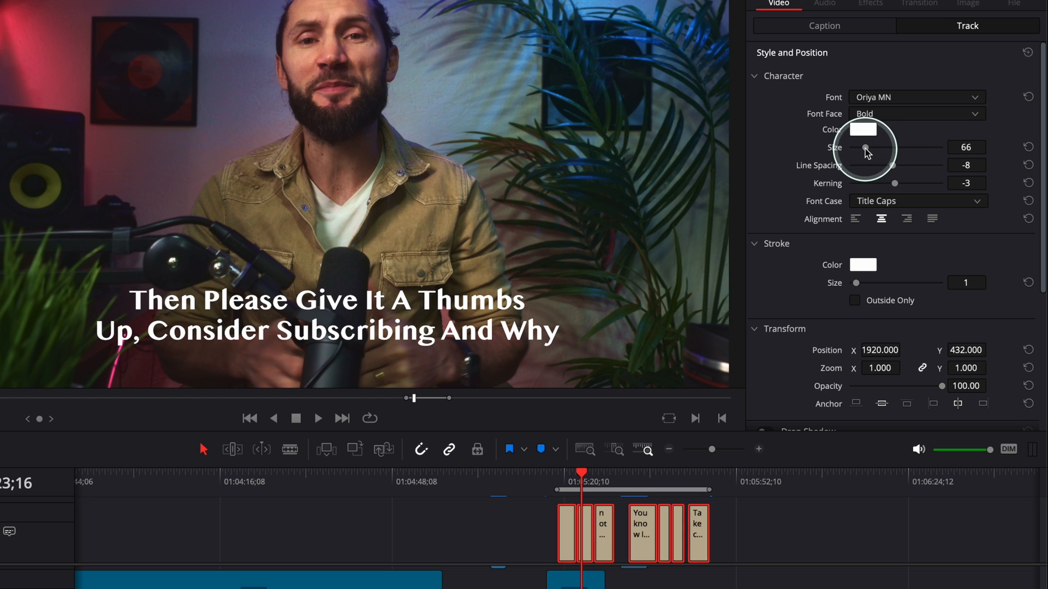
{"action": "mouse_move", "coordinate": [864, 167]}
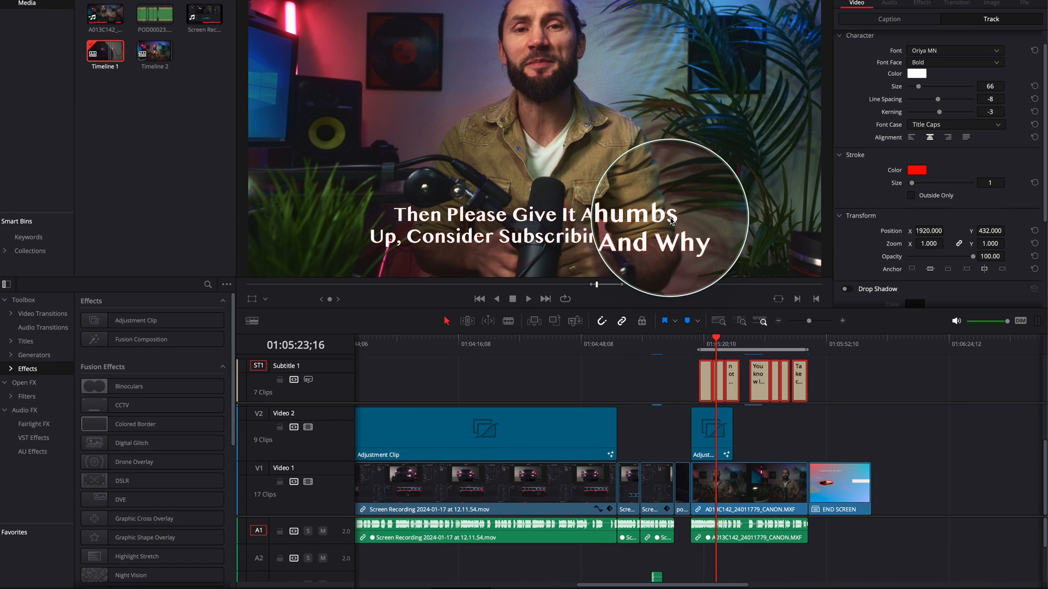
{"action": "mouse_move", "coordinate": [898, 220]}
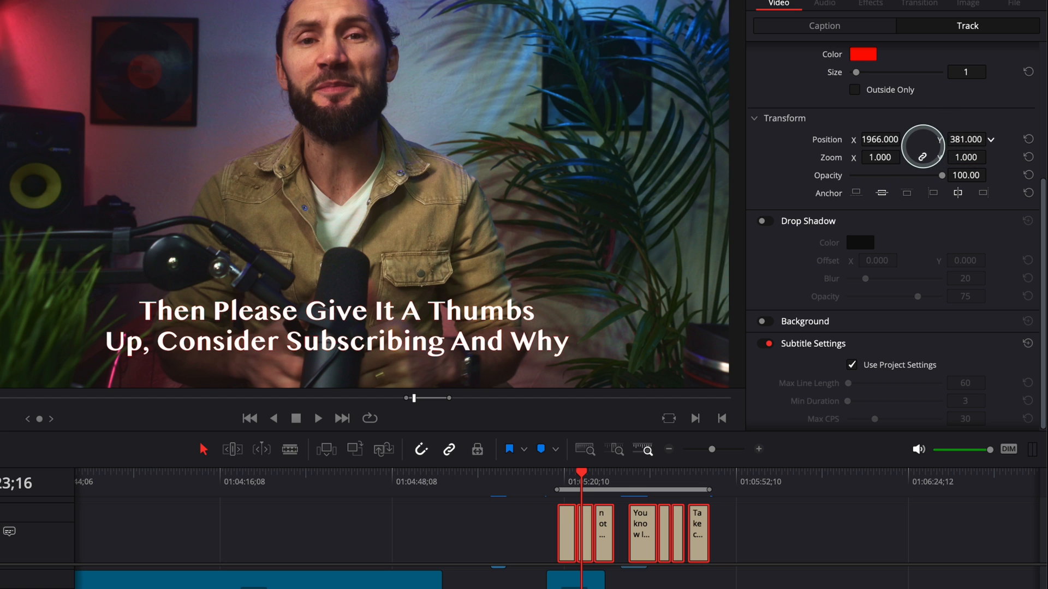
{"action": "mouse_move", "coordinate": [966, 157]}
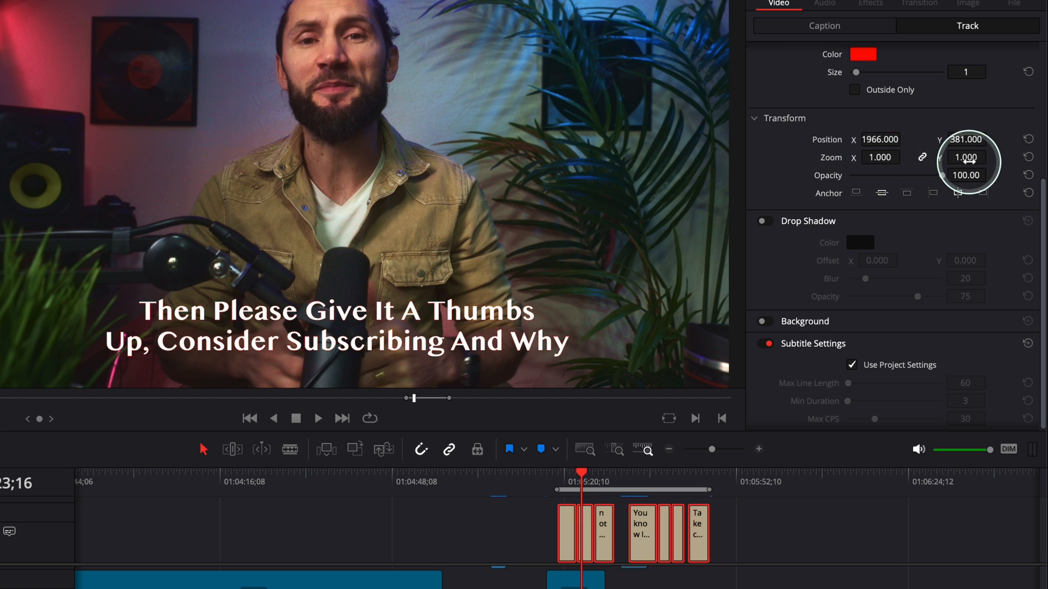
Raise the subtitle Zoom value to 1.070
{"action": "left_click", "coordinate": [965, 157]}
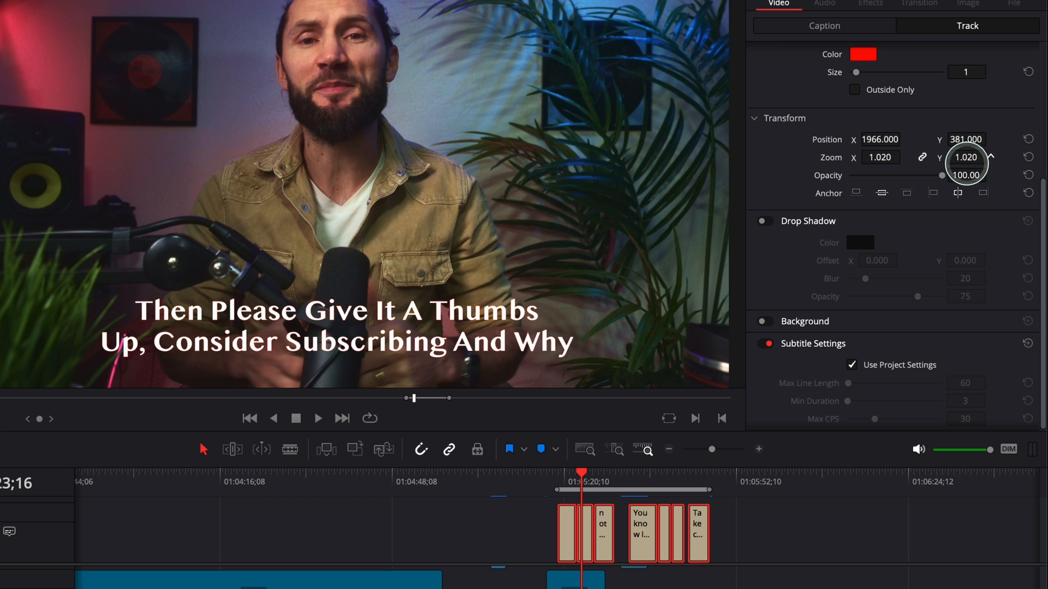
{"action": "left_click", "coordinate": [991, 153]}
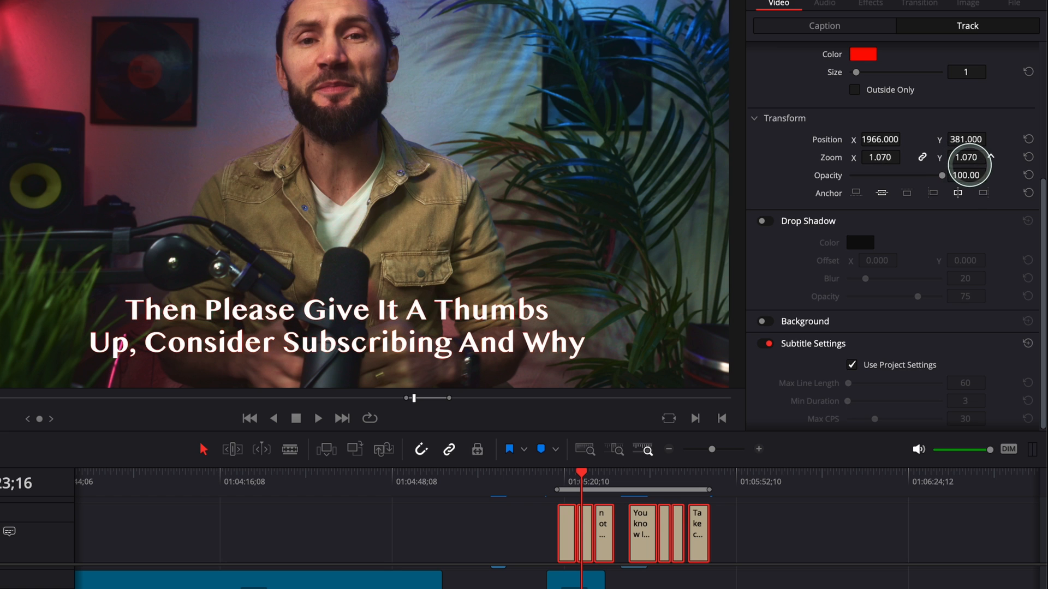
{"action": "left_click", "coordinate": [762, 221]}
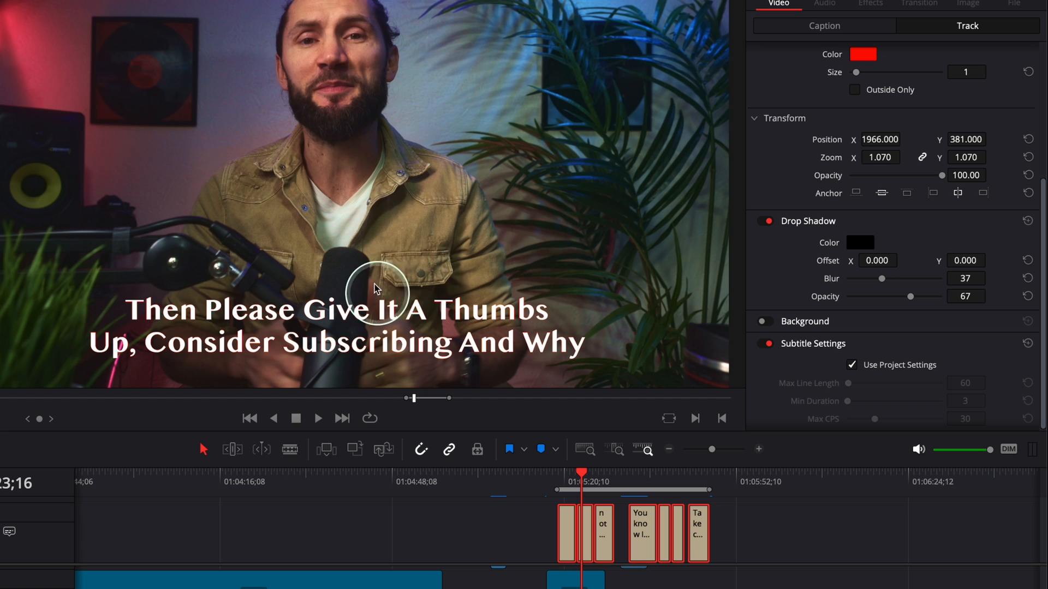
{"action": "mouse_move", "coordinate": [771, 326]}
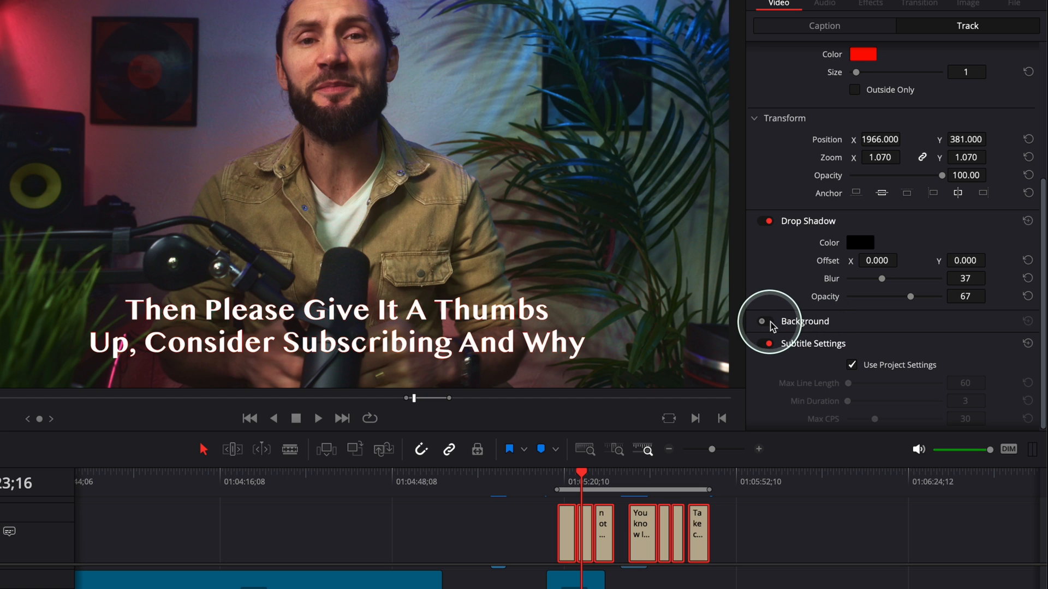
Enable the subtitle Background box and confirm its chosen colour
{"action": "left_click", "coordinate": [762, 322]}
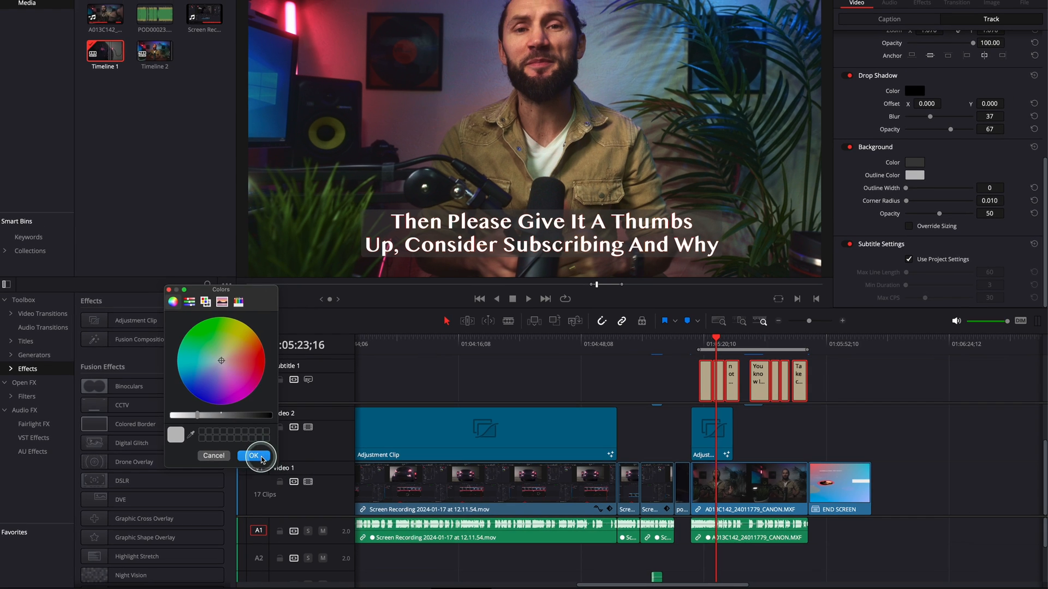
{"action": "left_click", "coordinate": [254, 455]}
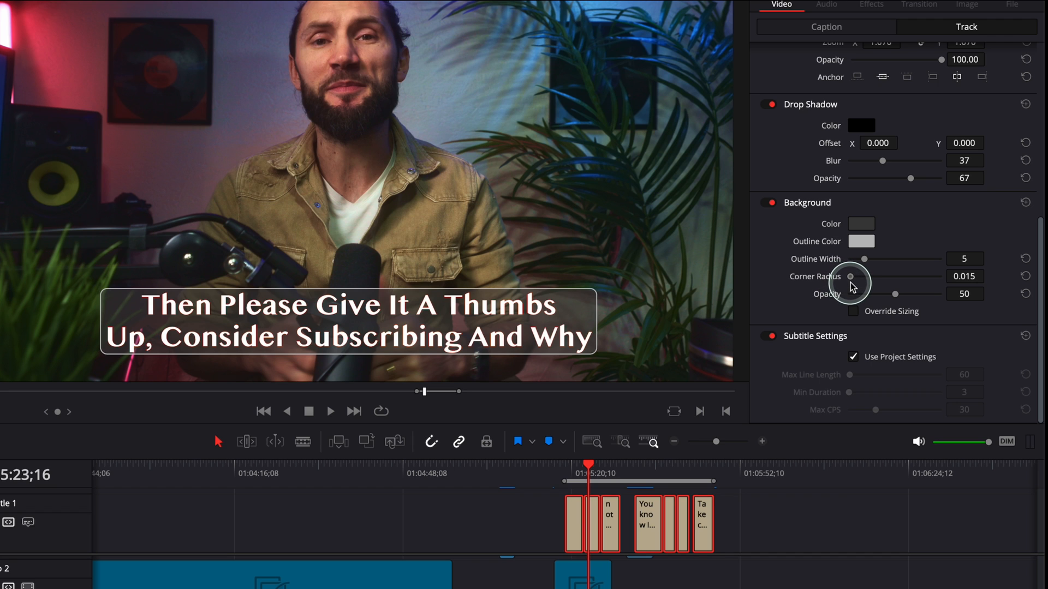
{"action": "mouse_move", "coordinate": [889, 300]}
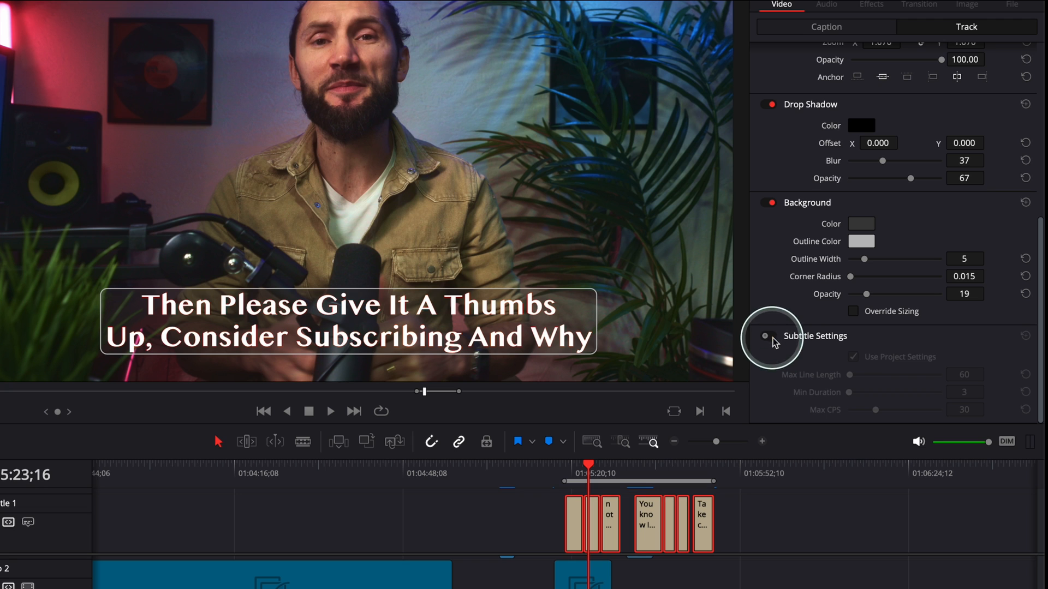
{"action": "mouse_move", "coordinate": [801, 321]}
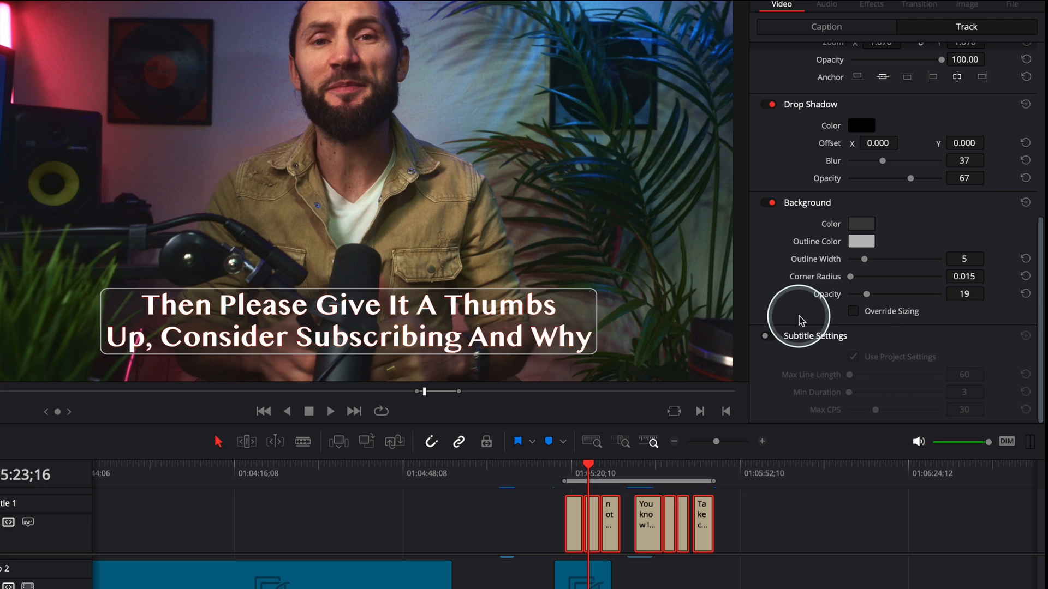
Jump the playhead back to an earlier caption to review the boxed subtitle style
{"action": "scroll", "scroll_direction": "up", "scroll_amount": 3}
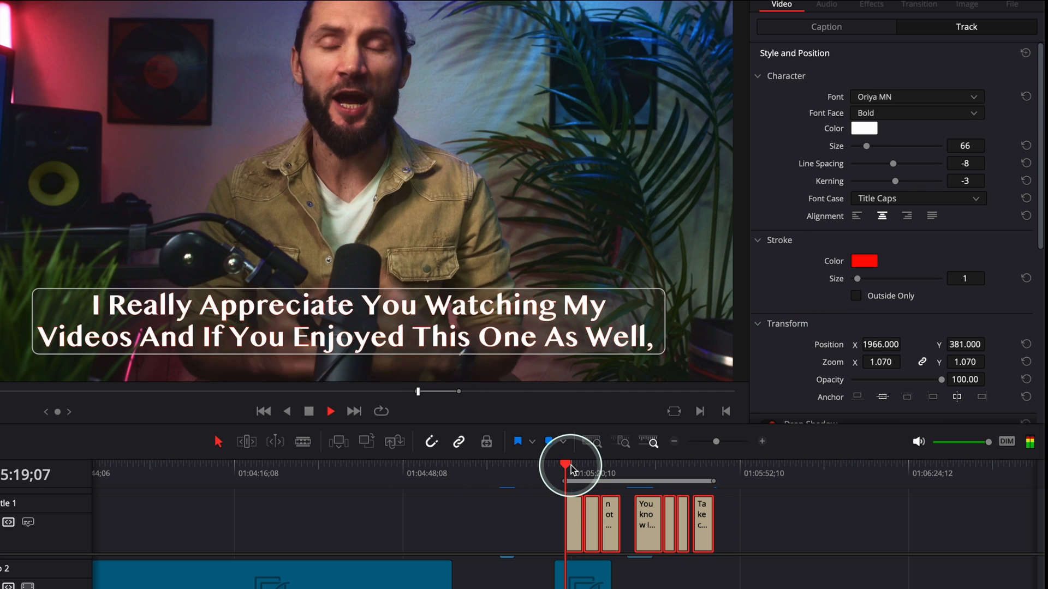
{"action": "left_click", "coordinate": [330, 412]}
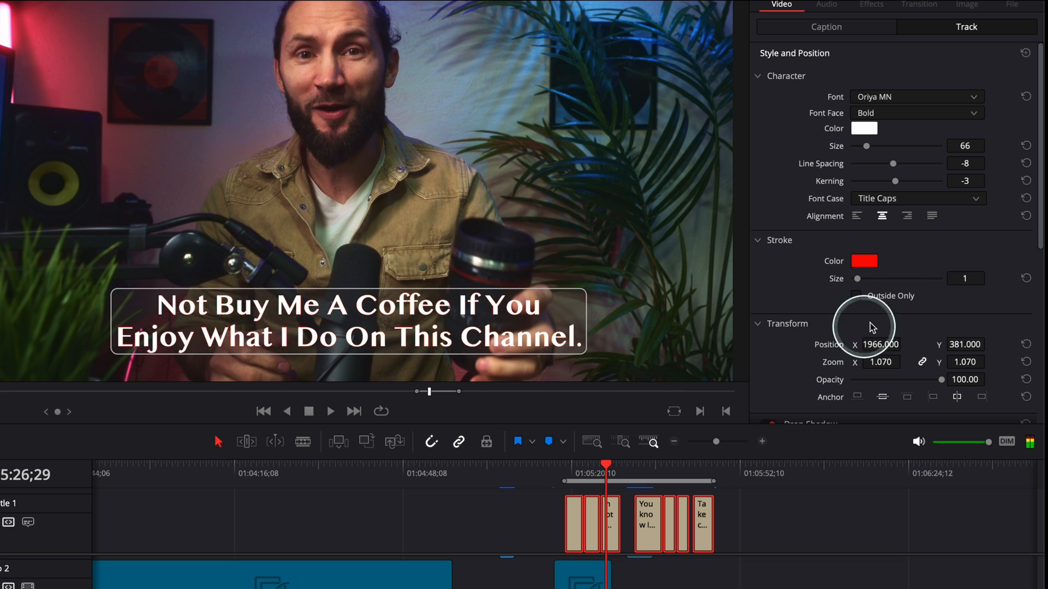
{"action": "scroll", "scroll_direction": "down", "scroll_amount": 3}
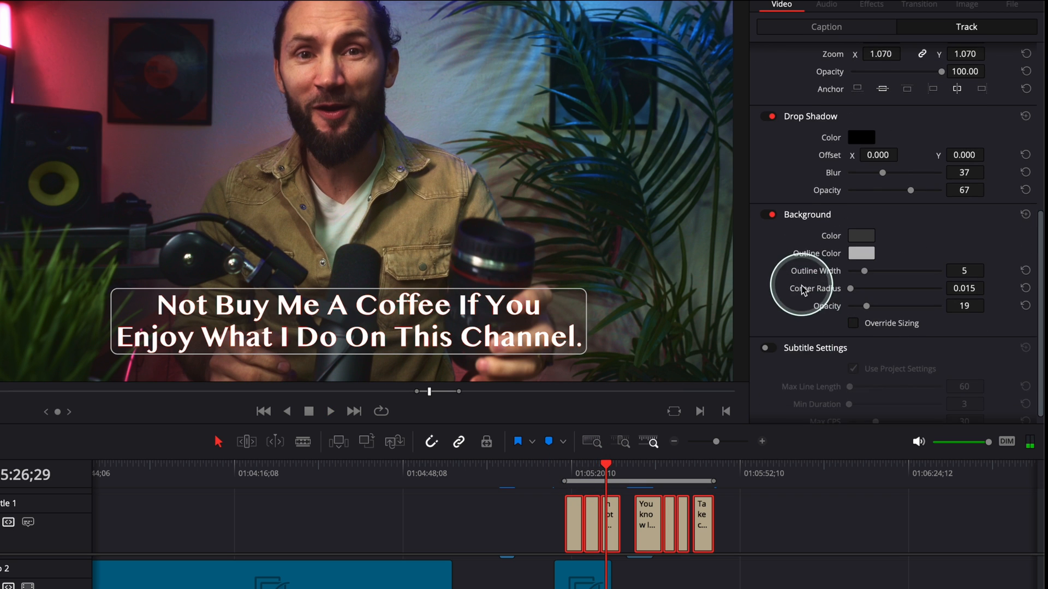
{"action": "scroll", "scroll_direction": "up", "scroll_amount": 3}
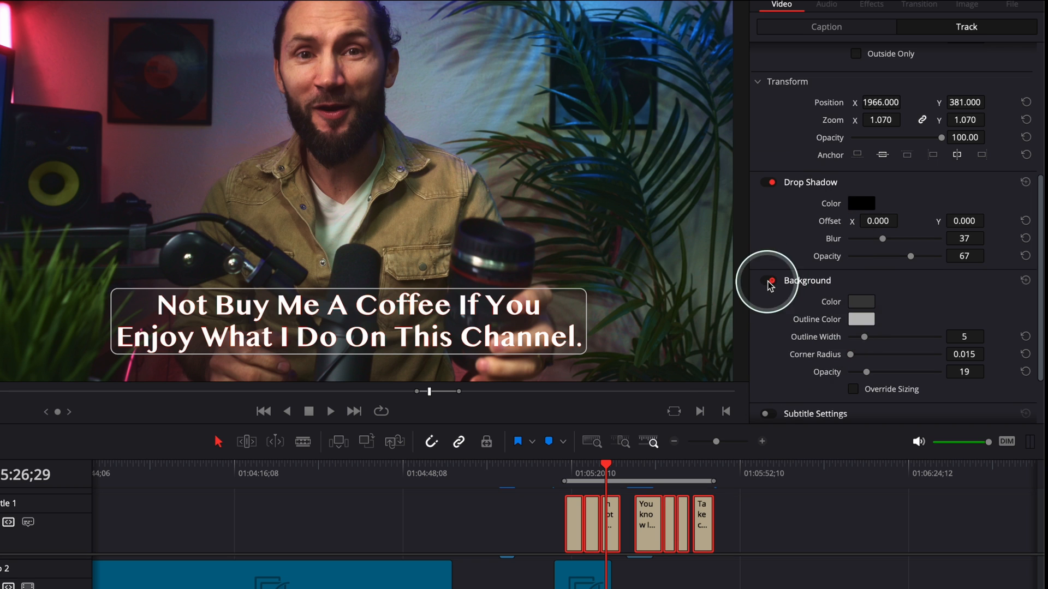
Disable the Background box and set the subtitle Font Case back to Mixed
{"action": "left_click", "coordinate": [769, 281]}
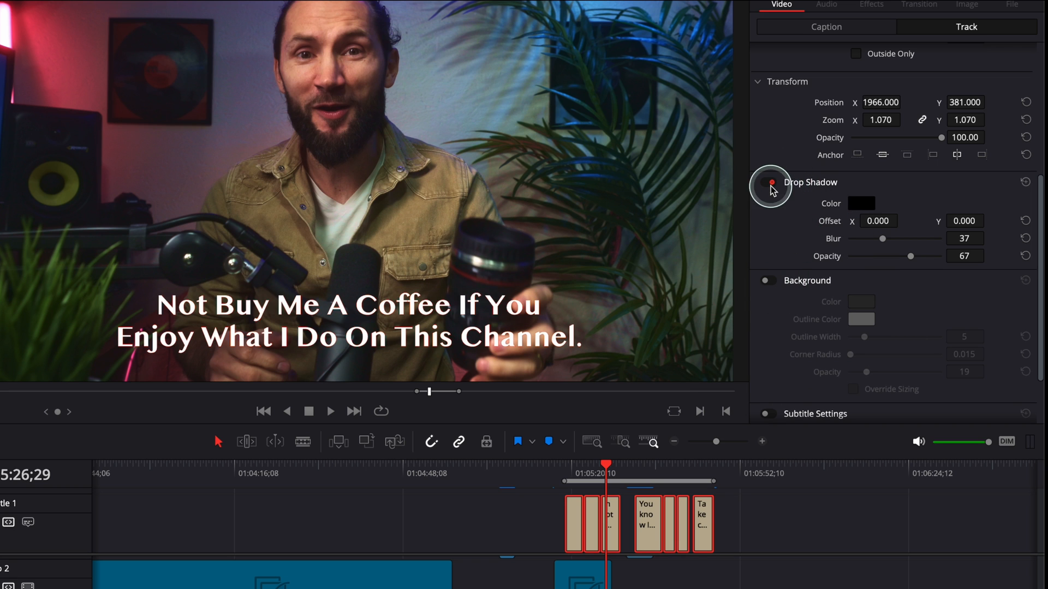
{"action": "scroll", "scroll_direction": "down", "scroll_amount": 3}
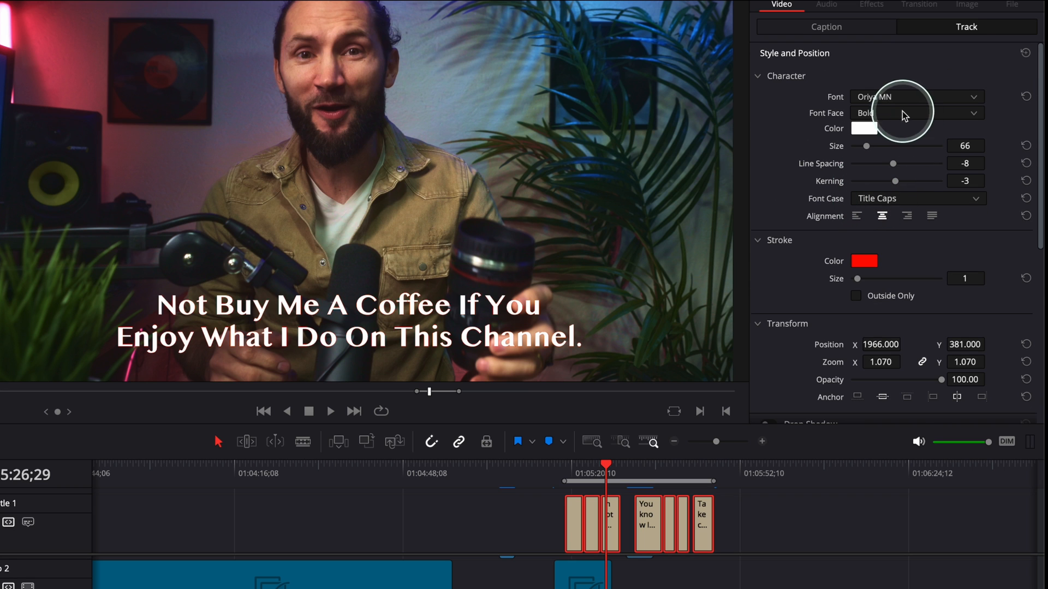
{"action": "mouse_move", "coordinate": [878, 116]}
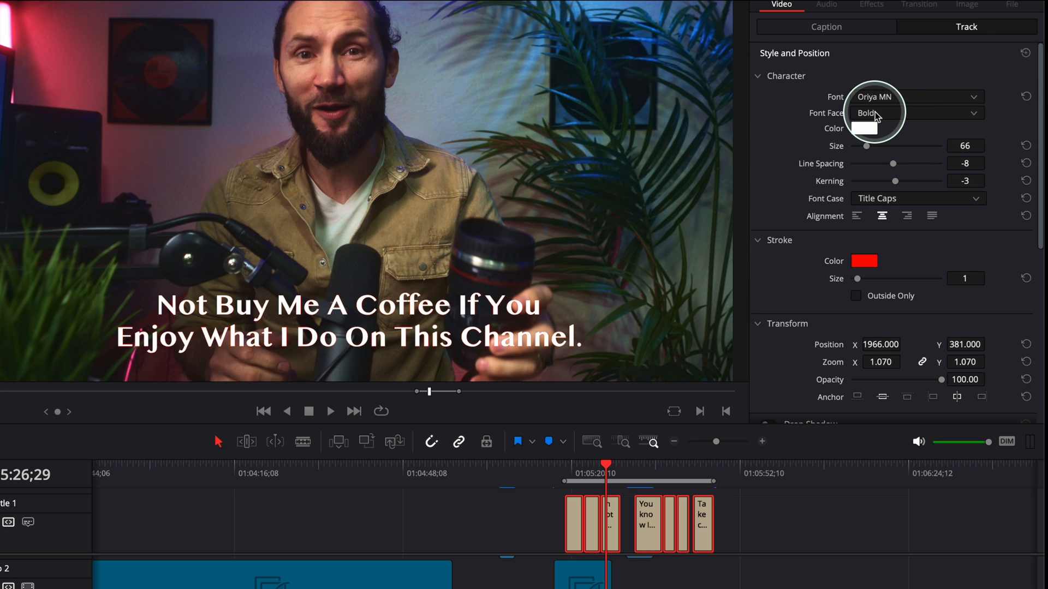
{"action": "left_click", "coordinate": [918, 199]}
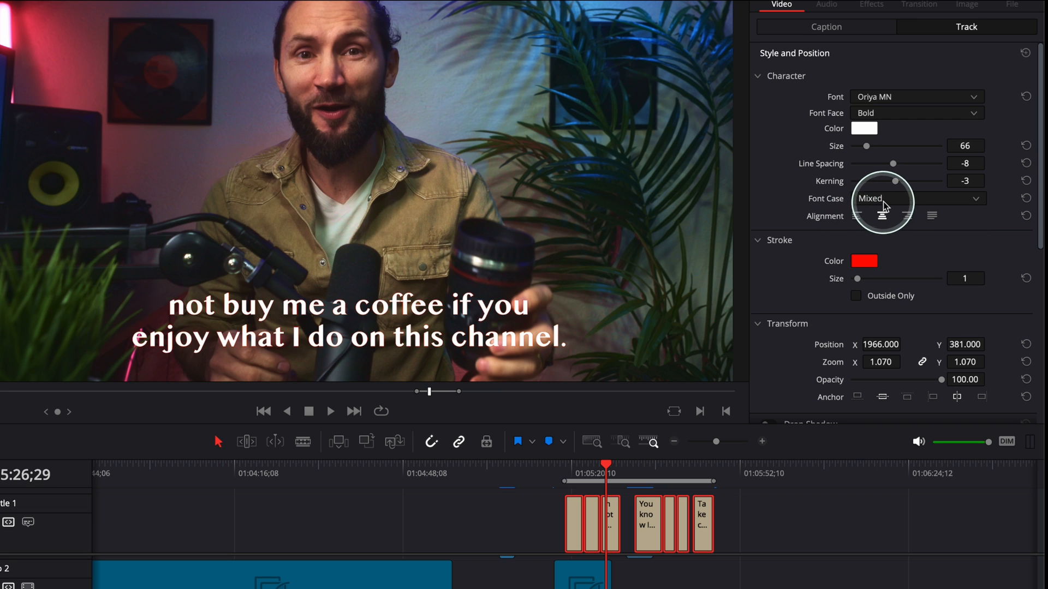
{"action": "mouse_move", "coordinate": [883, 204]}
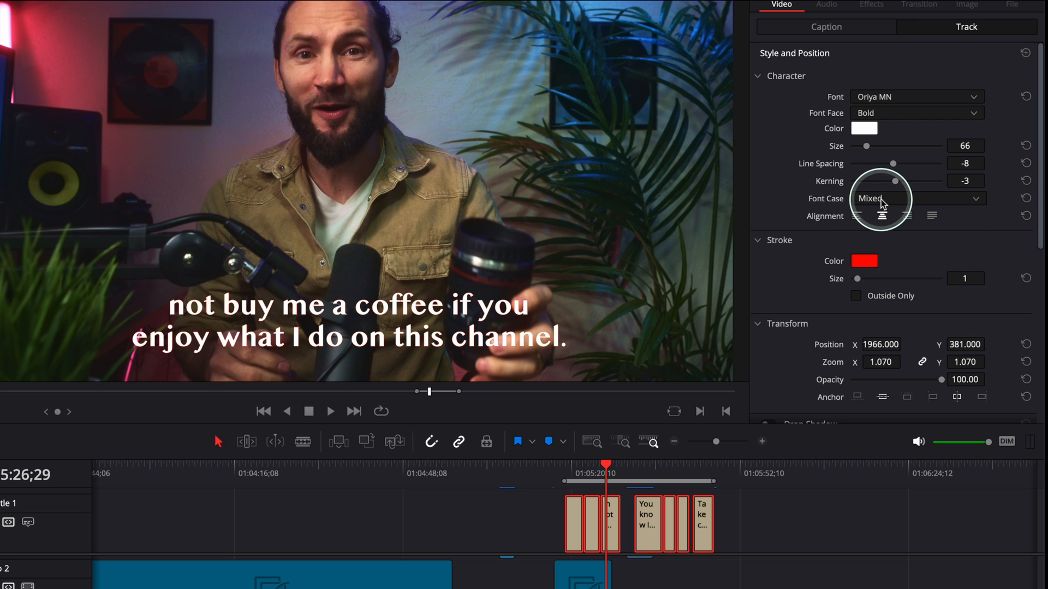
{"action": "mouse_move", "coordinate": [804, 256]}
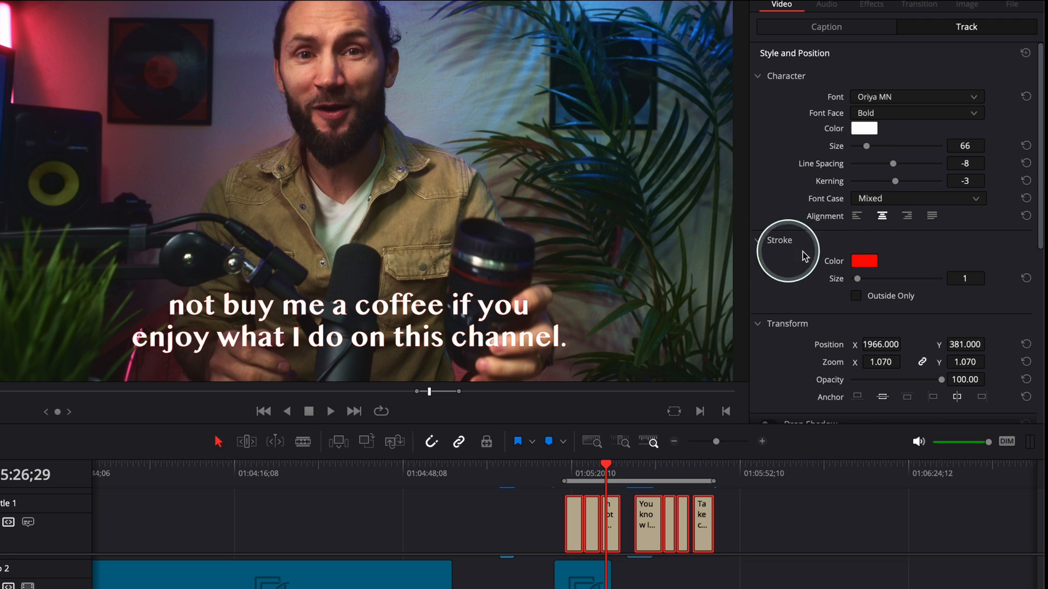
{"action": "mouse_move", "coordinate": [863, 268]}
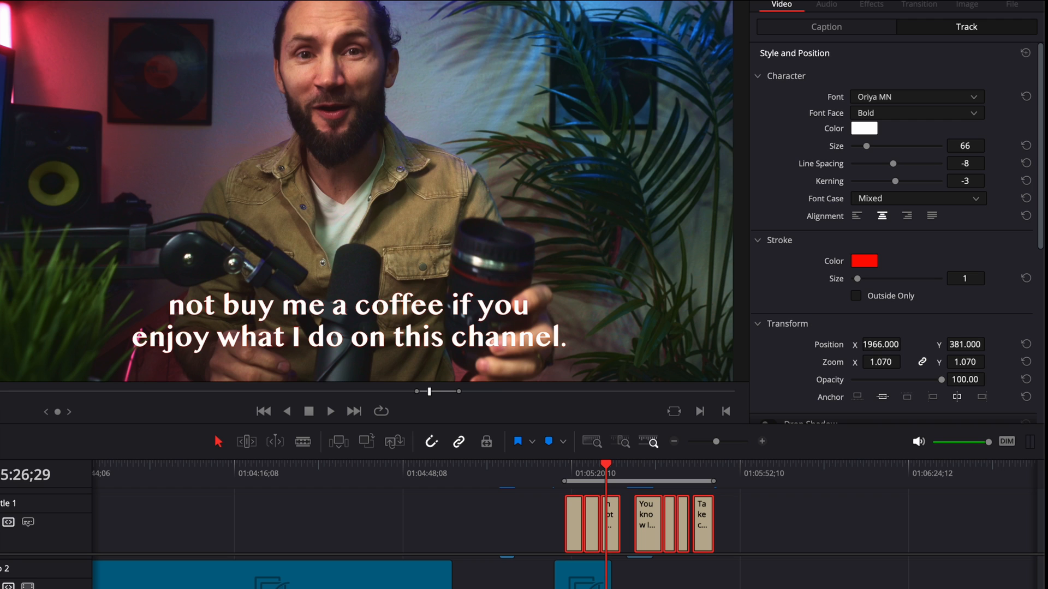
{"action": "left_click", "coordinate": [864, 261]}
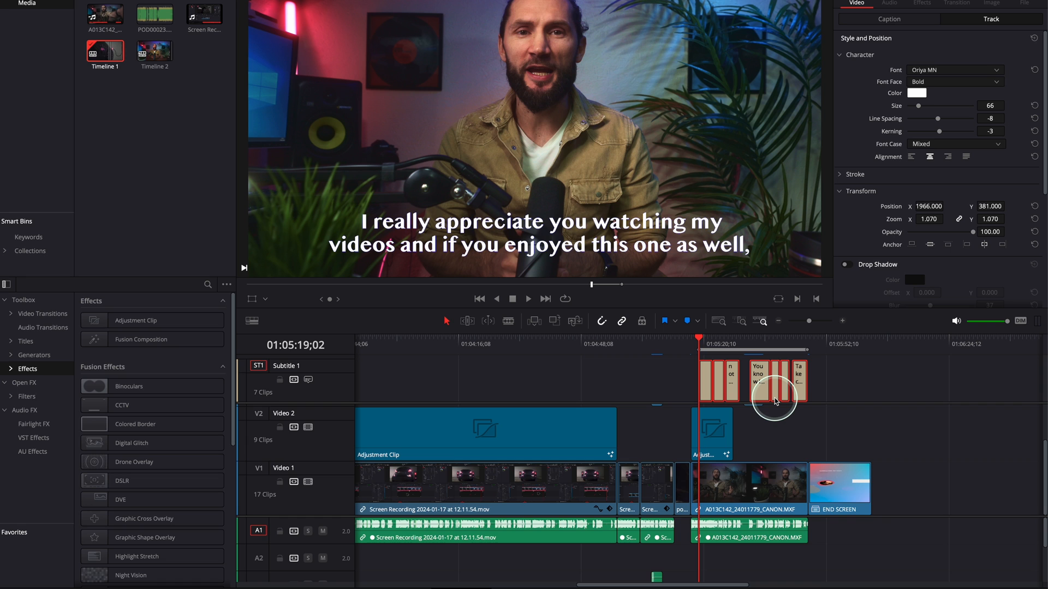
{"action": "mouse_move", "coordinate": [745, 372]}
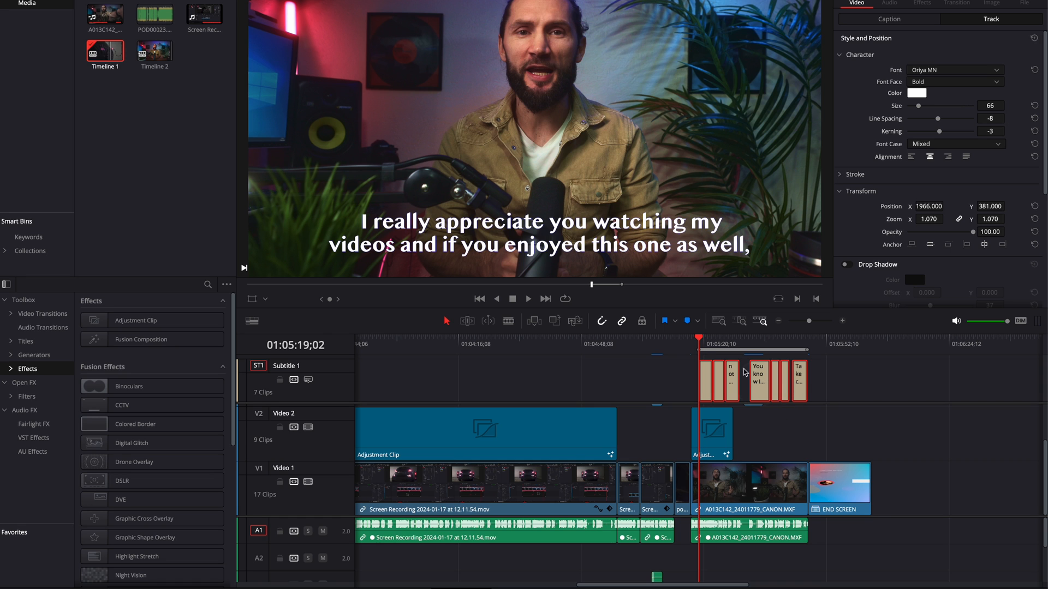
Open Timeline 2 and switch its timeline format to vertical resolution
{"action": "left_click", "coordinate": [155, 45]}
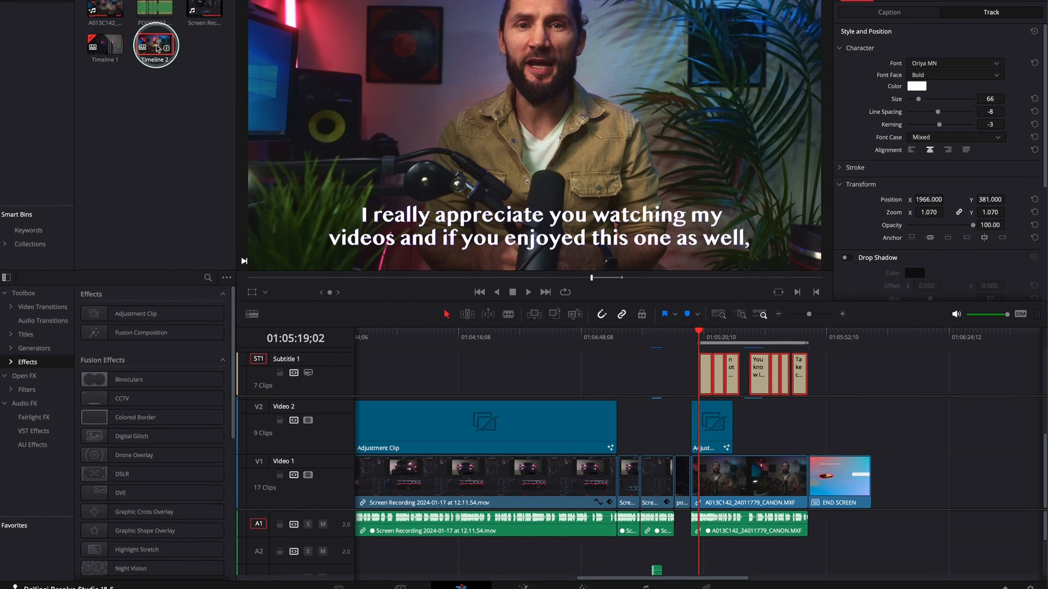
{"action": "double_click", "coordinate": [155, 36]}
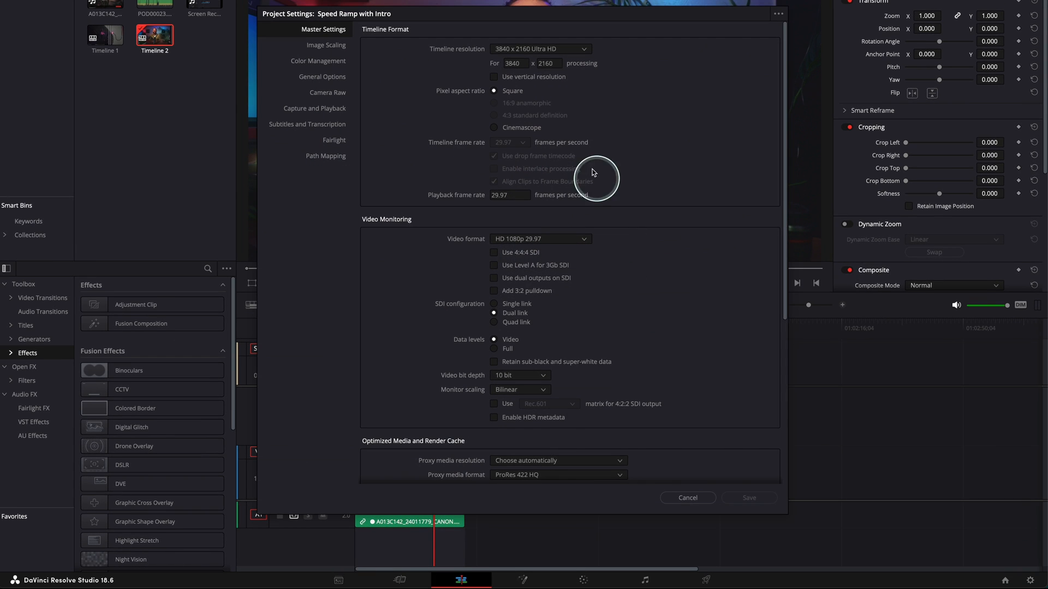
{"action": "mouse_move", "coordinate": [526, 52]}
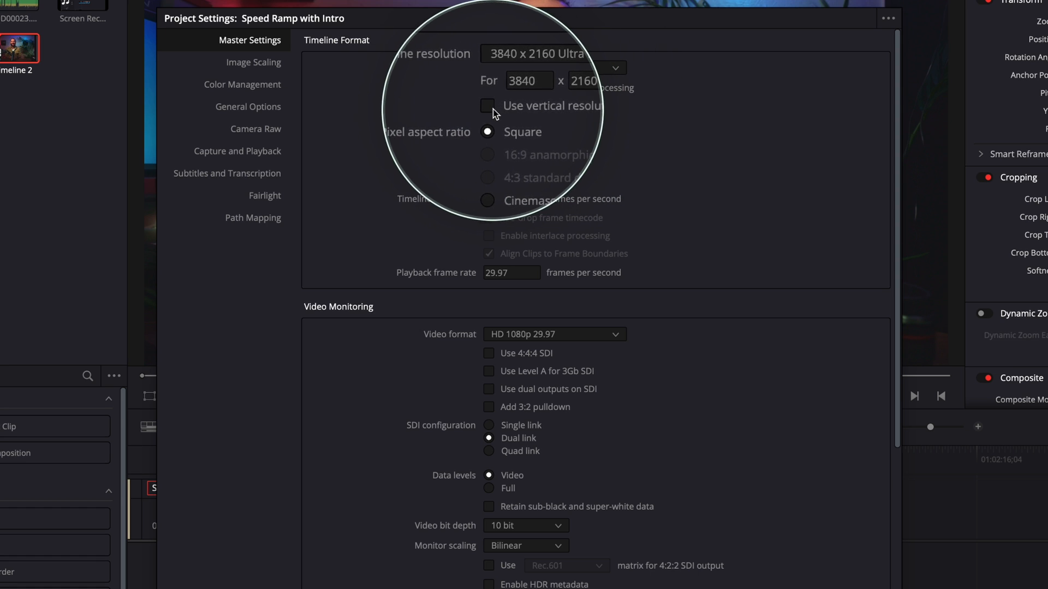
{"action": "left_click", "coordinate": [489, 106]}
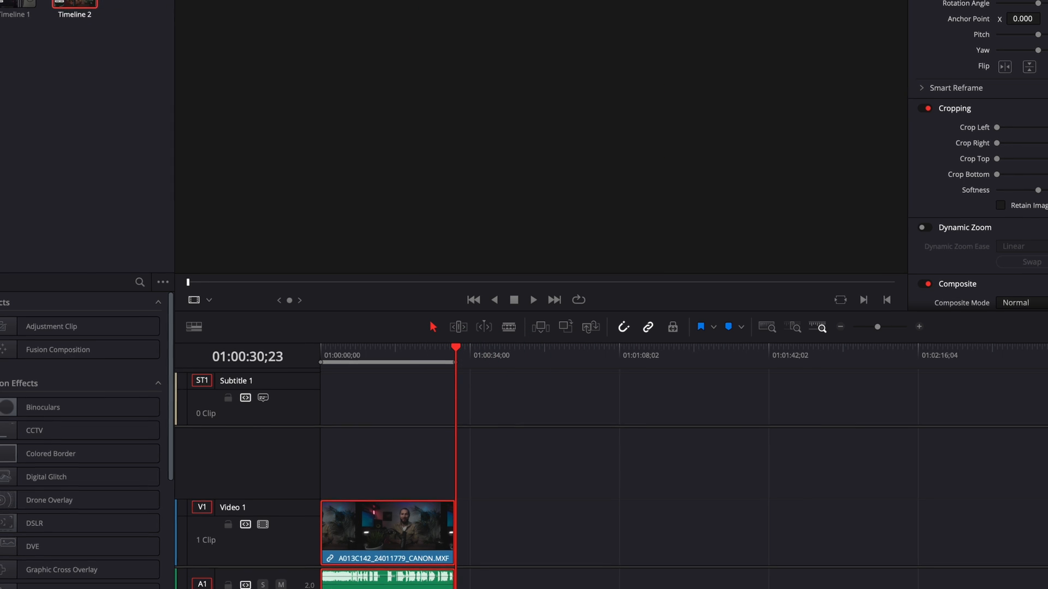
Create subtitles from audio capped at 27 characters on double lines
{"action": "left_click", "coordinate": [208, 9]}
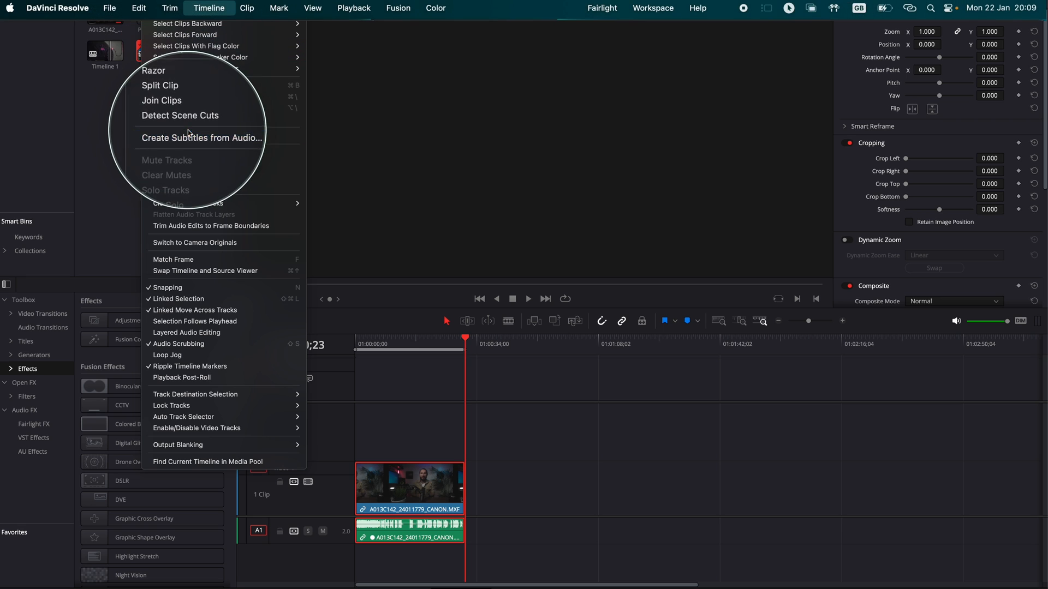
{"action": "mouse_move", "coordinate": [197, 136]}
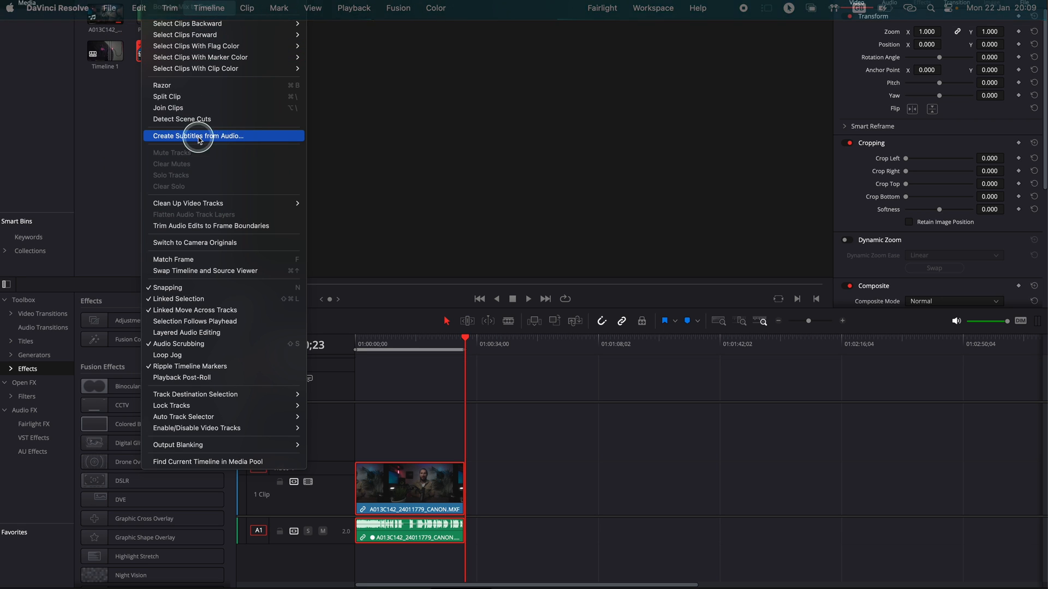
{"action": "left_click", "coordinate": [198, 136]}
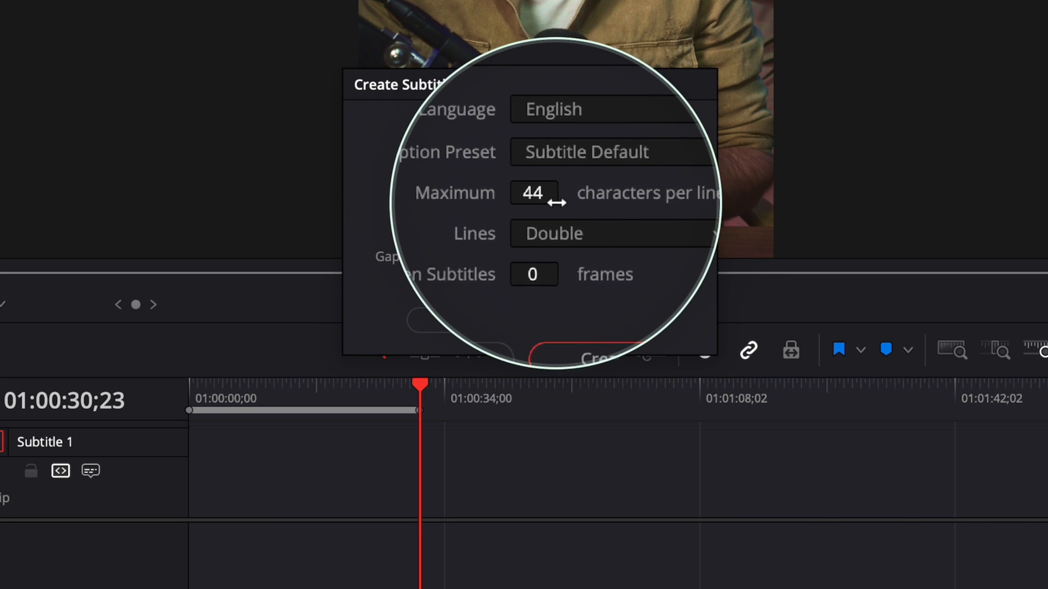
{"action": "mouse_move", "coordinate": [458, 196]}
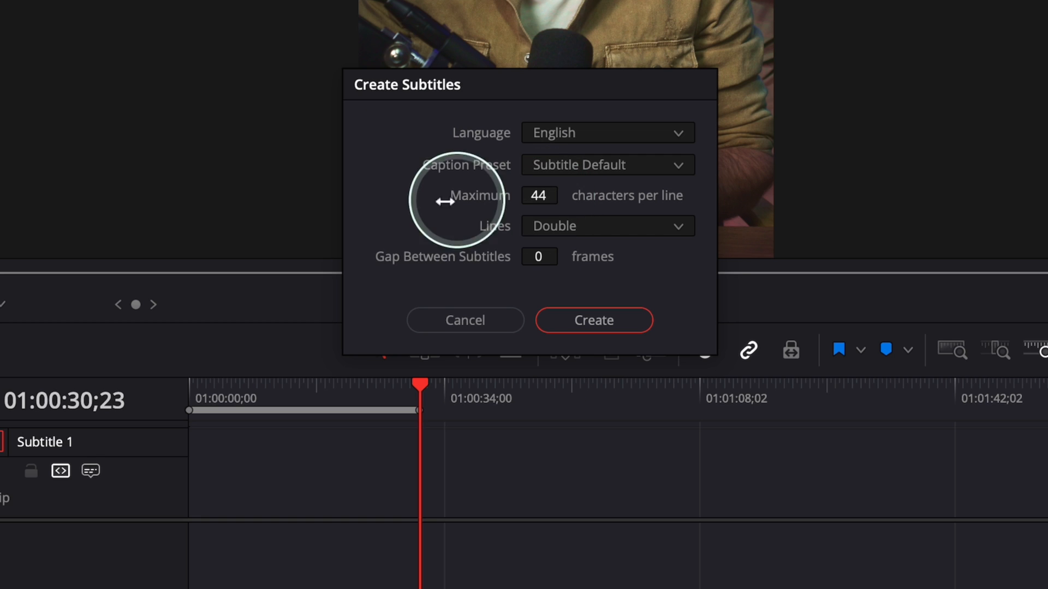
{"action": "mouse_move", "coordinate": [539, 199]}
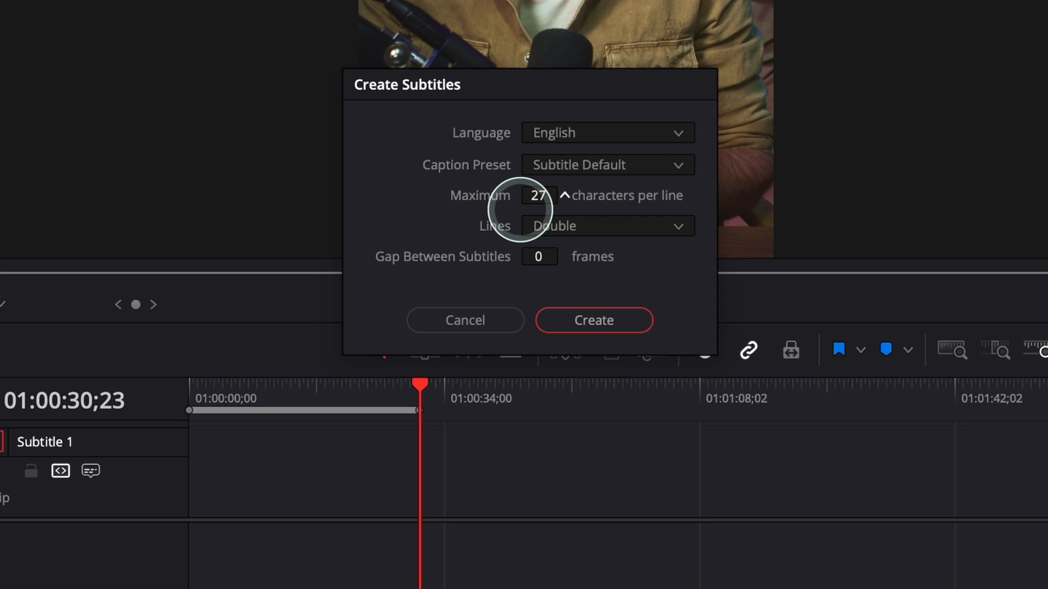
{"action": "mouse_move", "coordinate": [546, 229]}
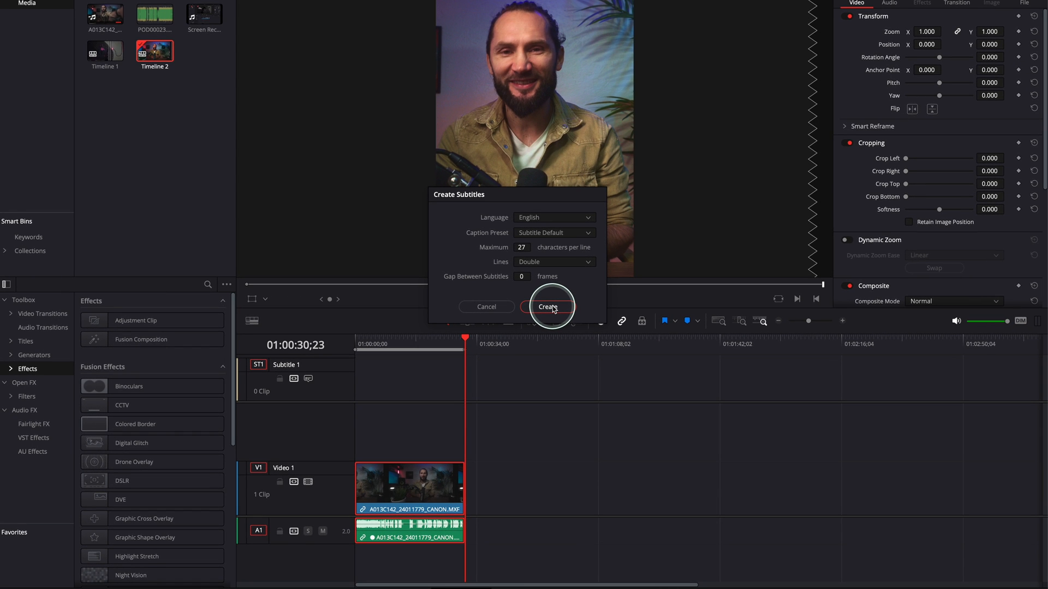
{"action": "left_click", "coordinate": [548, 306]}
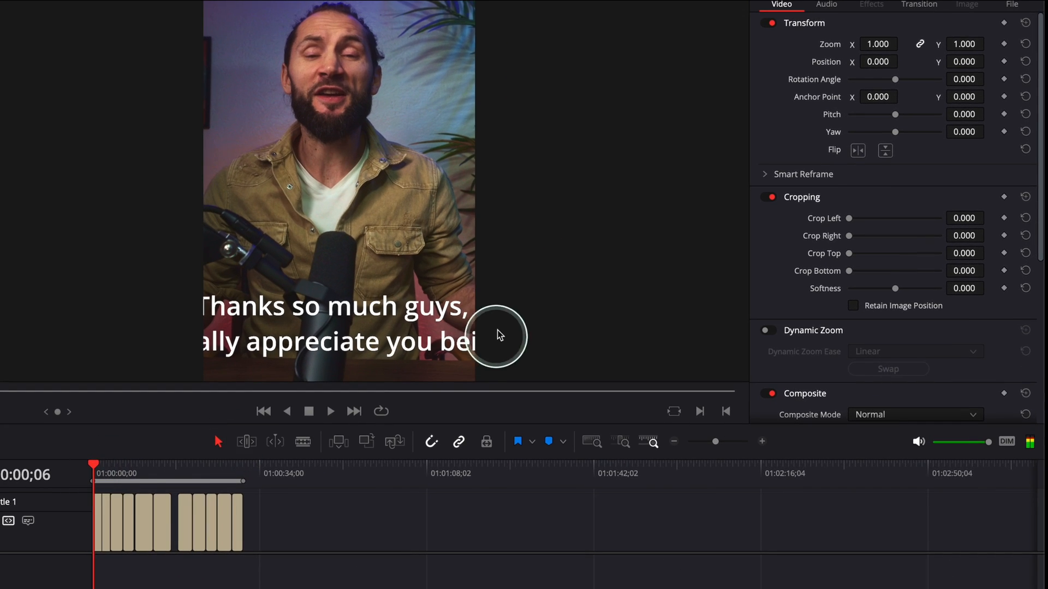
{"action": "mouse_move", "coordinate": [441, 257]}
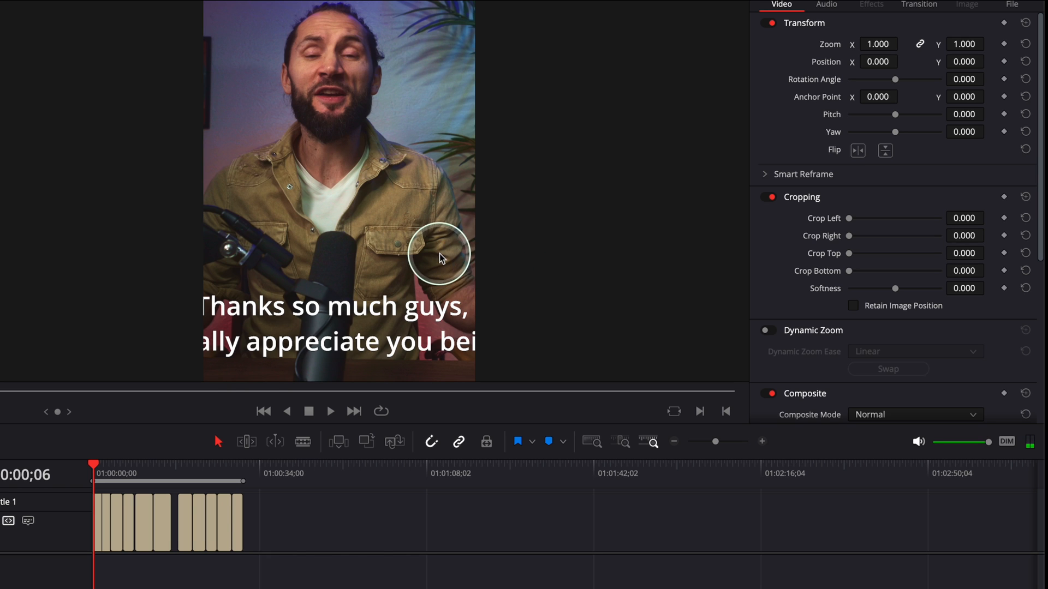
{"action": "mouse_move", "coordinate": [305, 514]}
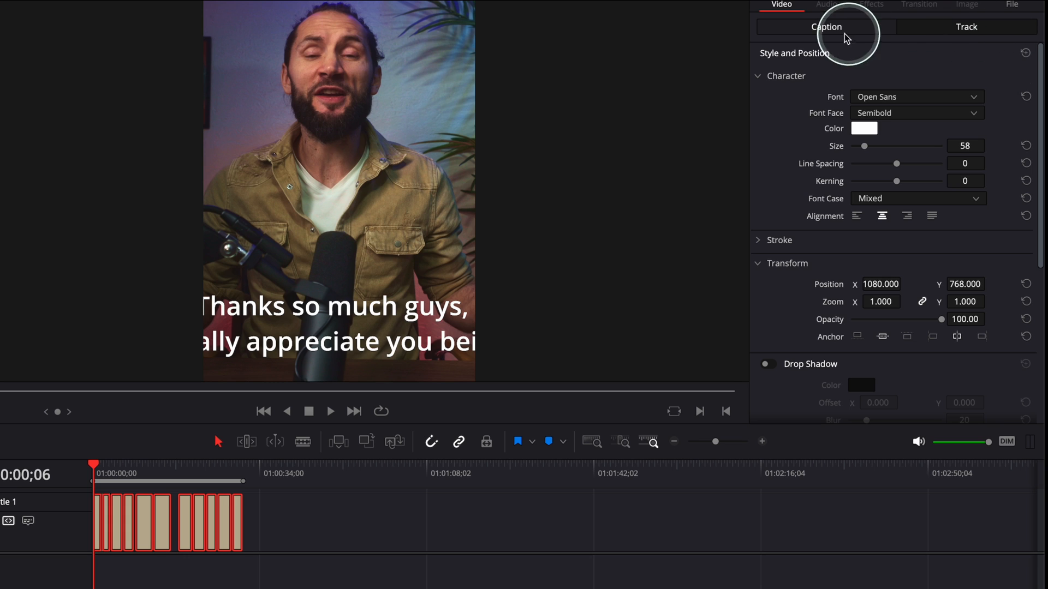
Switch to the subtitle Track tab and set text Size 42 with Line Spacing -5
{"action": "left_click", "coordinate": [964, 27]}
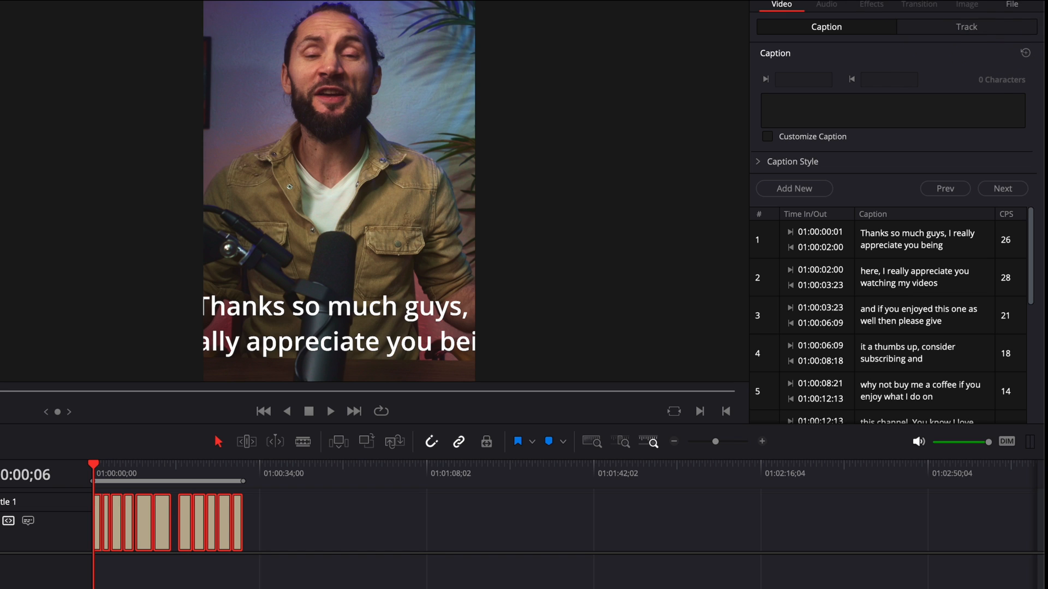
{"action": "left_click", "coordinate": [965, 27]}
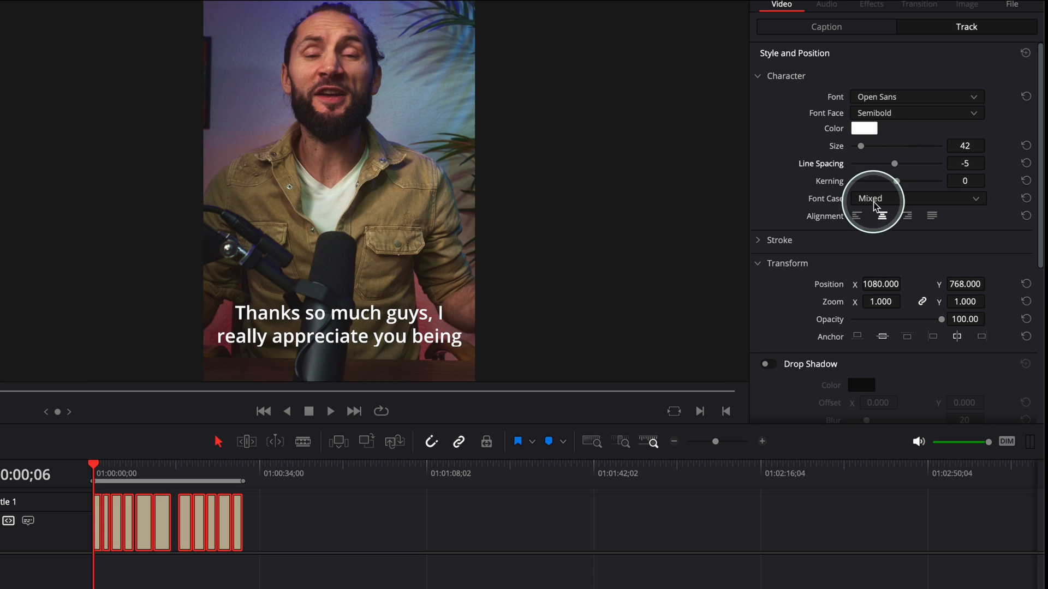
{"action": "mouse_move", "coordinate": [841, 205]}
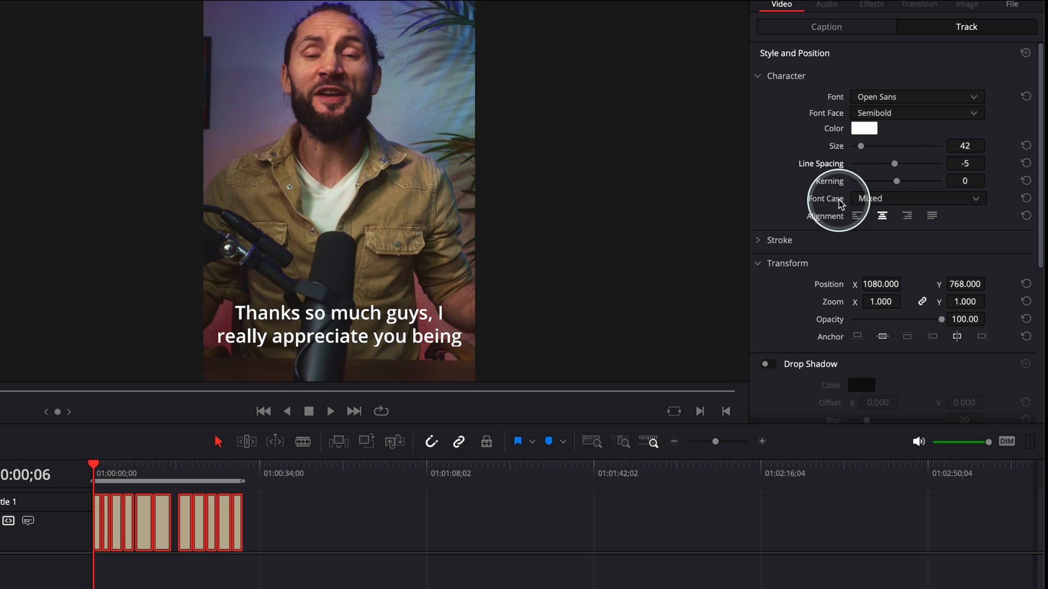
{"action": "mouse_move", "coordinate": [761, 246]}
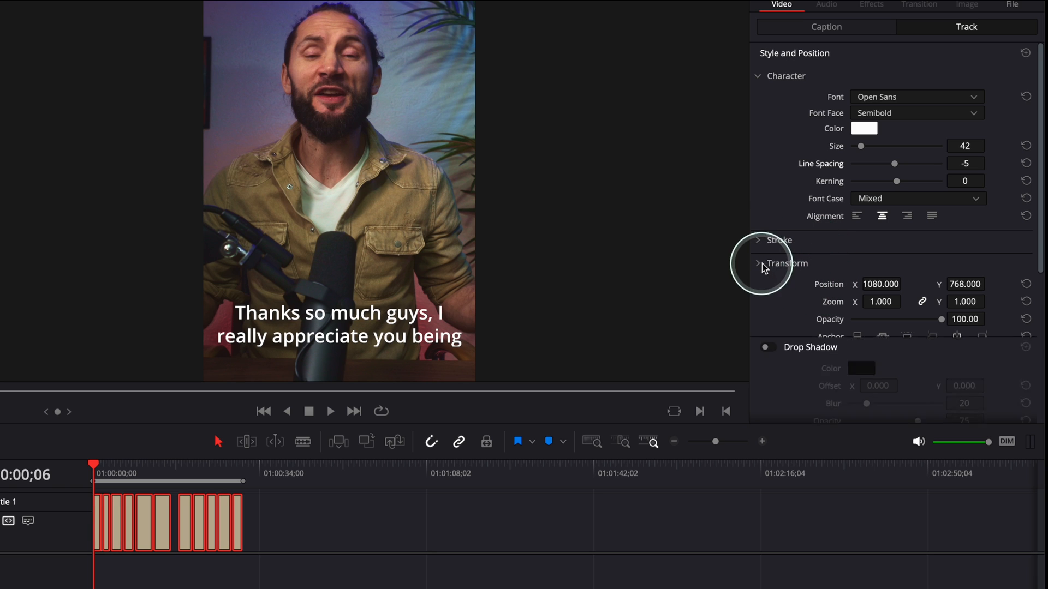
Enable a white drop shadow on the subtitle track with Blur 49 and Opacity 85
{"action": "left_click", "coordinate": [787, 262]}
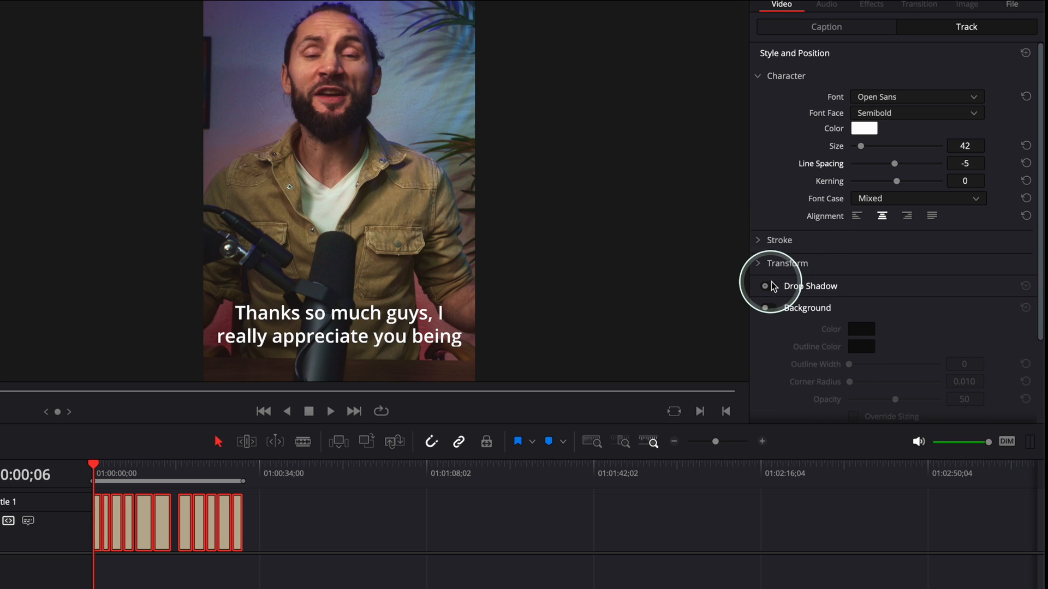
{"action": "left_click", "coordinate": [767, 286]}
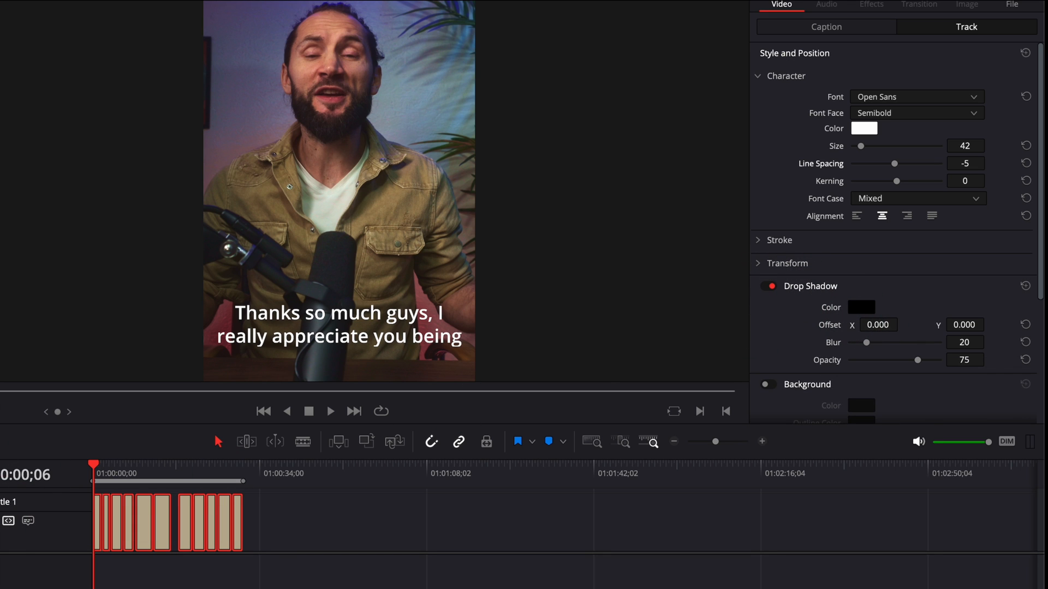
{"action": "left_click", "coordinate": [861, 307]}
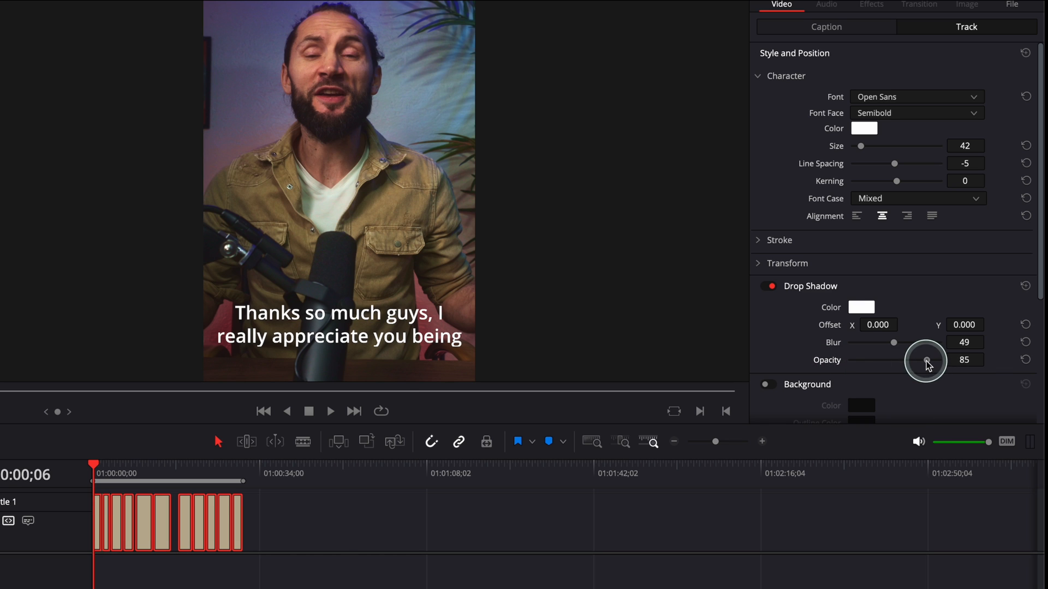
Set subtitle Position Y to 621 and enable the semi-transparent black background box
{"action": "left_click", "coordinate": [787, 262]}
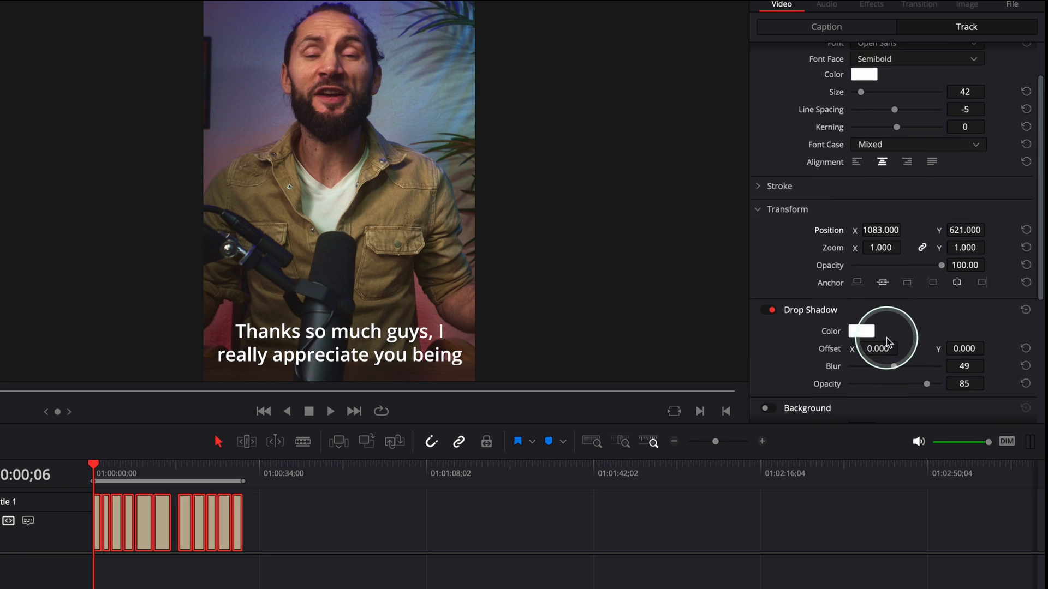
{"action": "scroll", "scroll_direction": "down", "scroll_amount": 3}
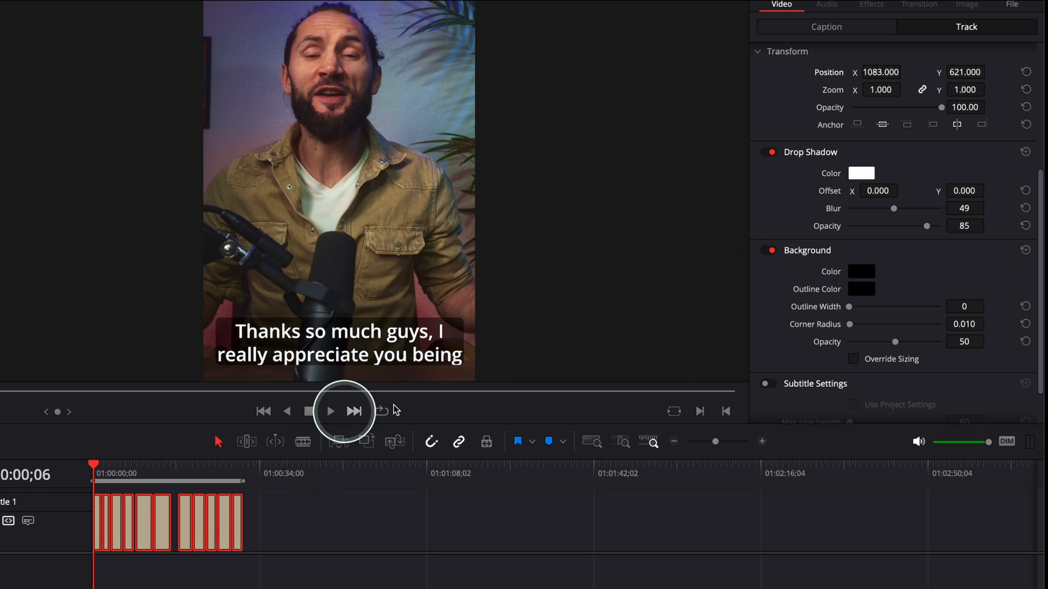
{"action": "scroll", "scroll_direction": "down", "scroll_amount": 3}
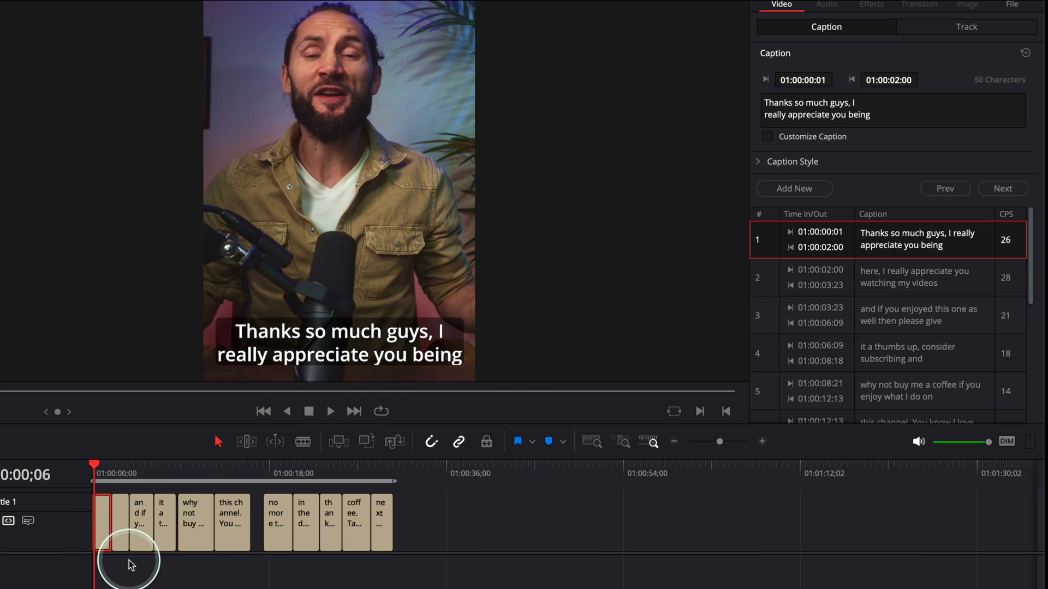
{"action": "mouse_move", "coordinate": [740, 216]}
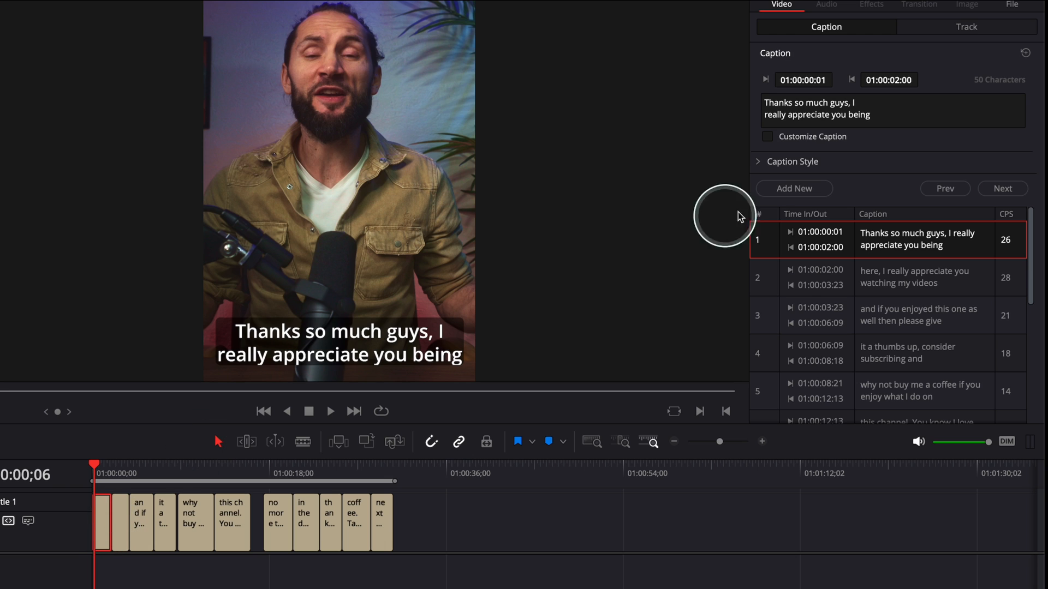
{"action": "mouse_move", "coordinate": [826, 26]}
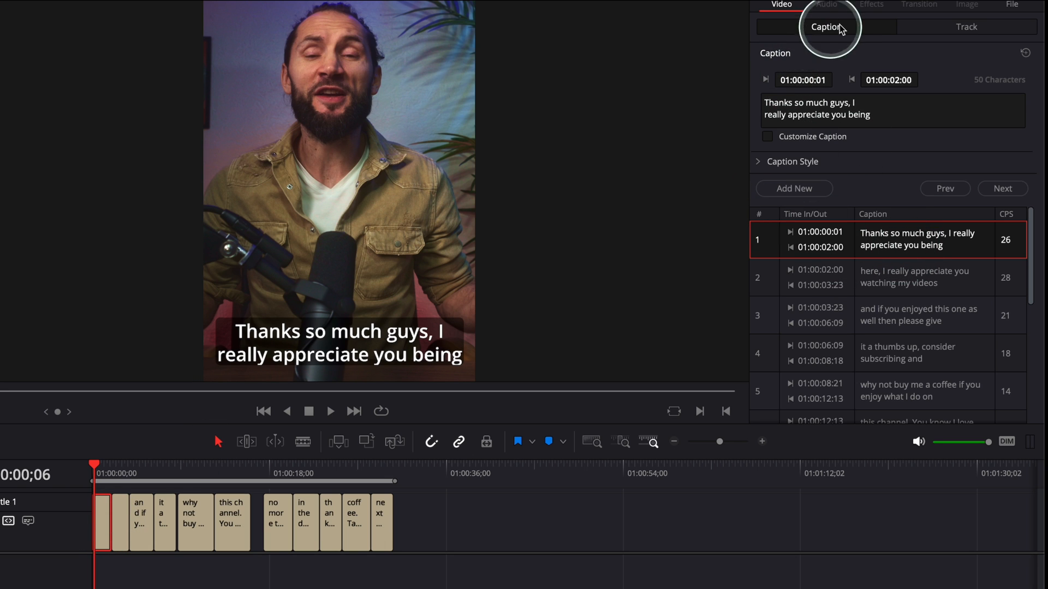
{"action": "mouse_move", "coordinate": [789, 144]}
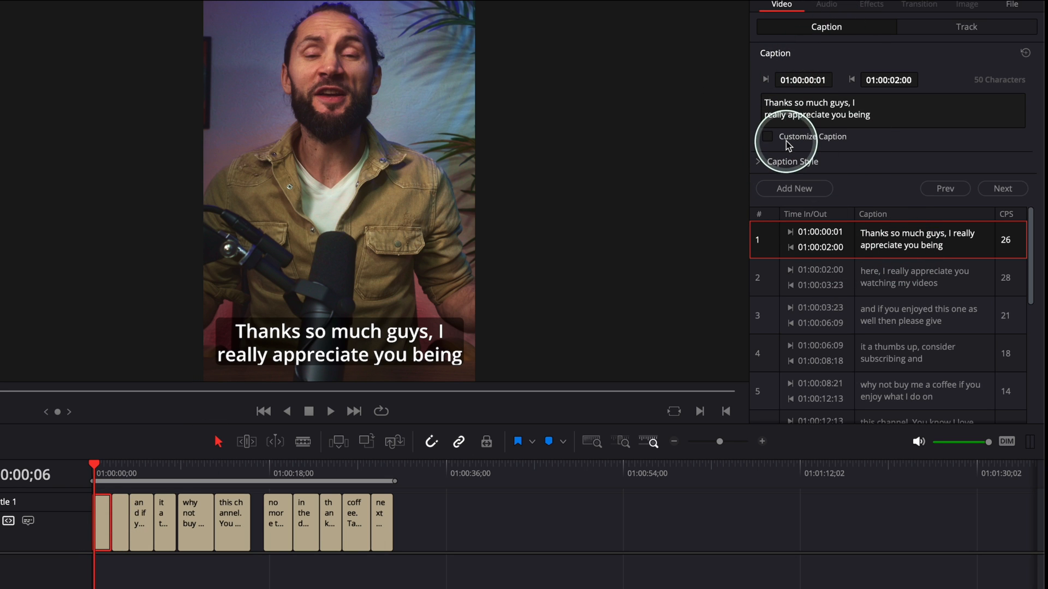
Customize caption 1 separately with a bold Noto Sans Oriya font
{"action": "left_click", "coordinate": [768, 137]}
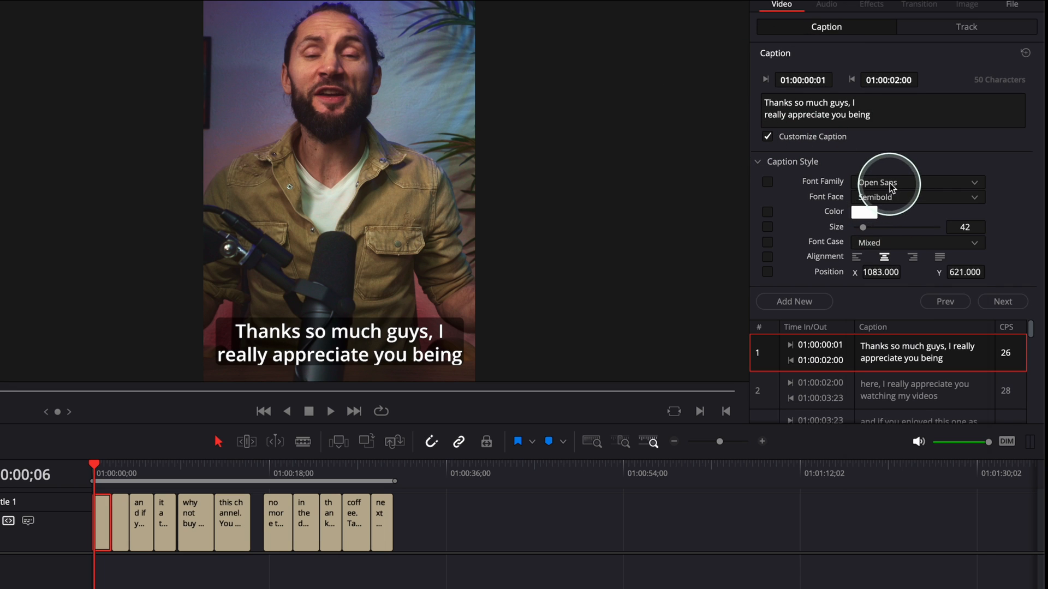
{"action": "left_click", "coordinate": [916, 181]}
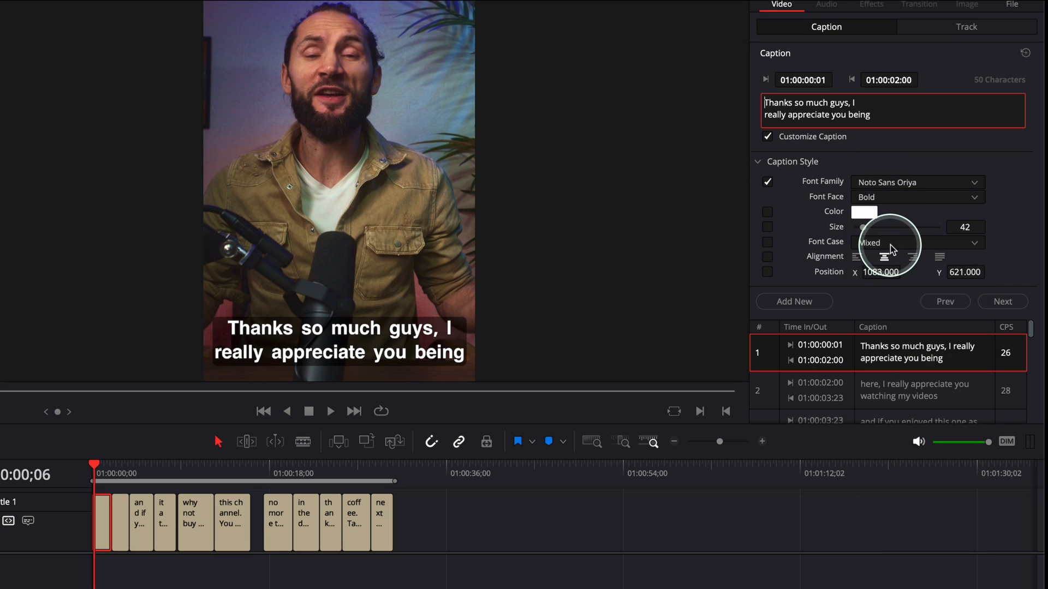
{"action": "left_click", "coordinate": [916, 182]}
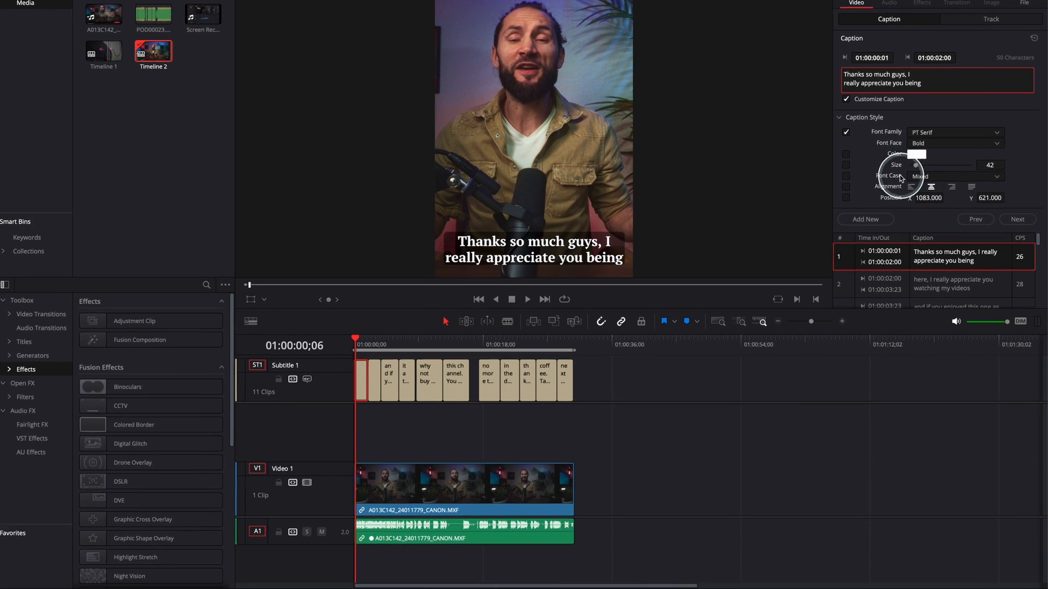
{"action": "left_click", "coordinate": [926, 154]}
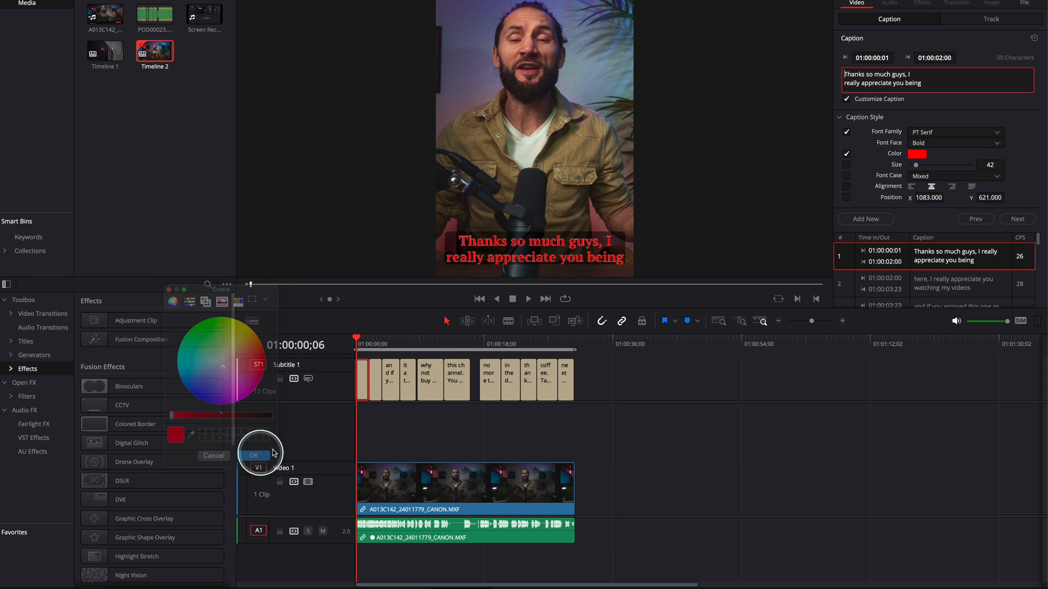
{"action": "left_click", "coordinate": [254, 455]}
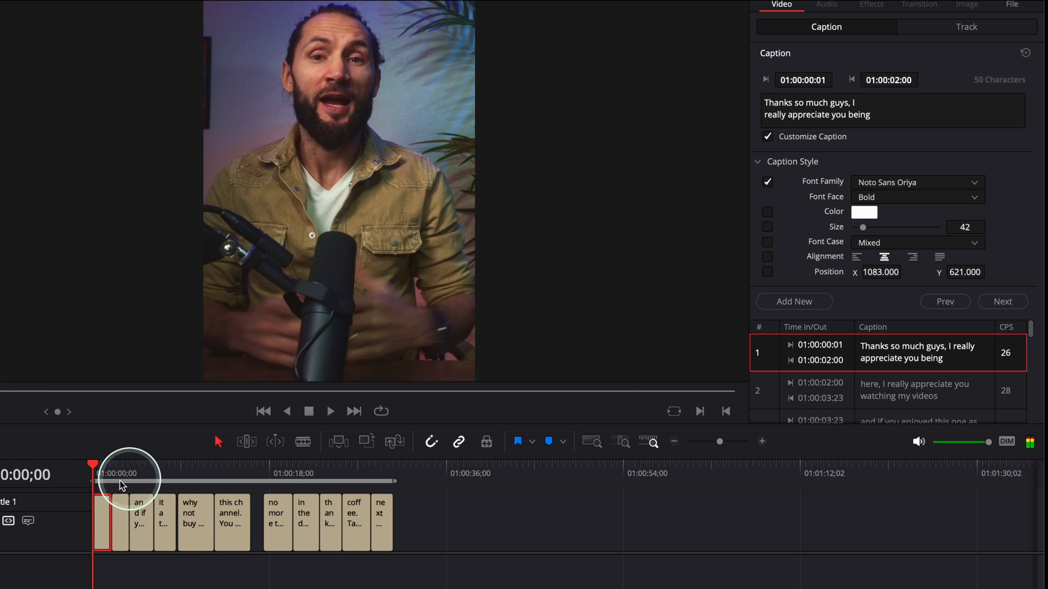
Select all subtitle clips and show the Inspector's Track tab settings
{"action": "left_click", "coordinate": [330, 411]}
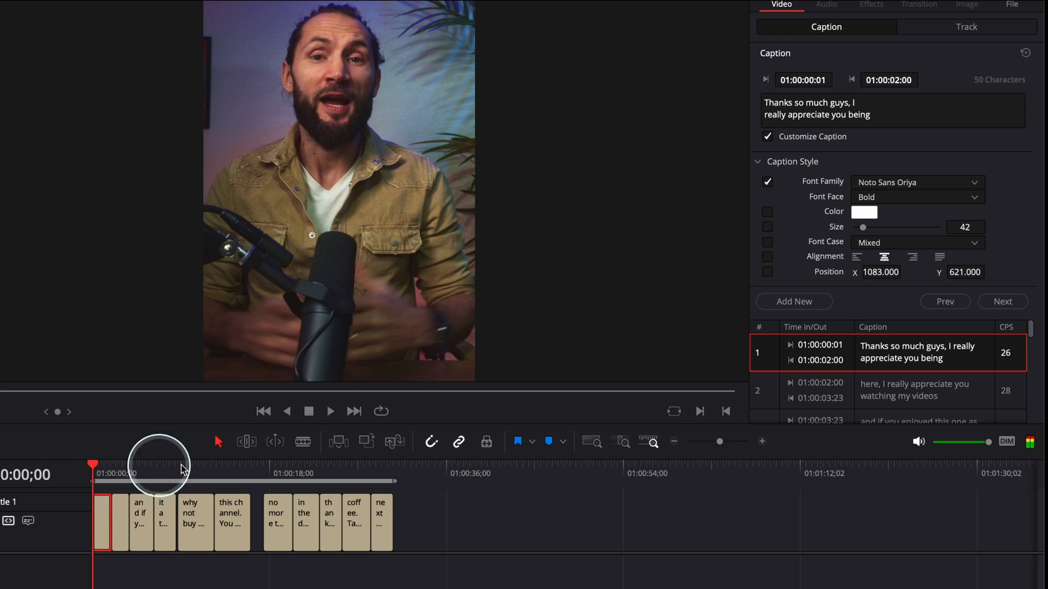
{"action": "mouse_move", "coordinate": [414, 523]}
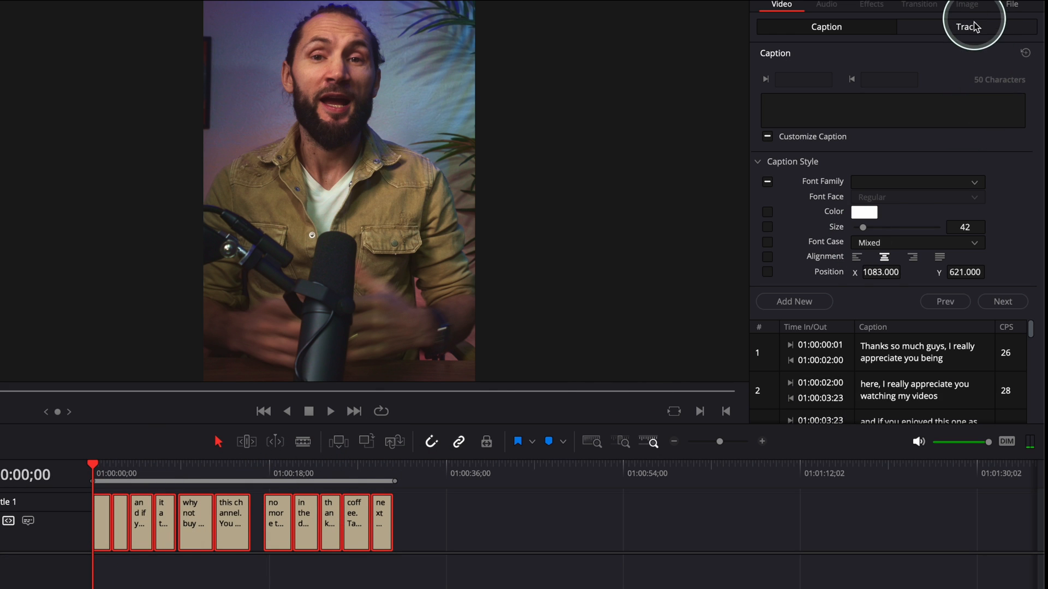
{"action": "left_click", "coordinate": [966, 26]}
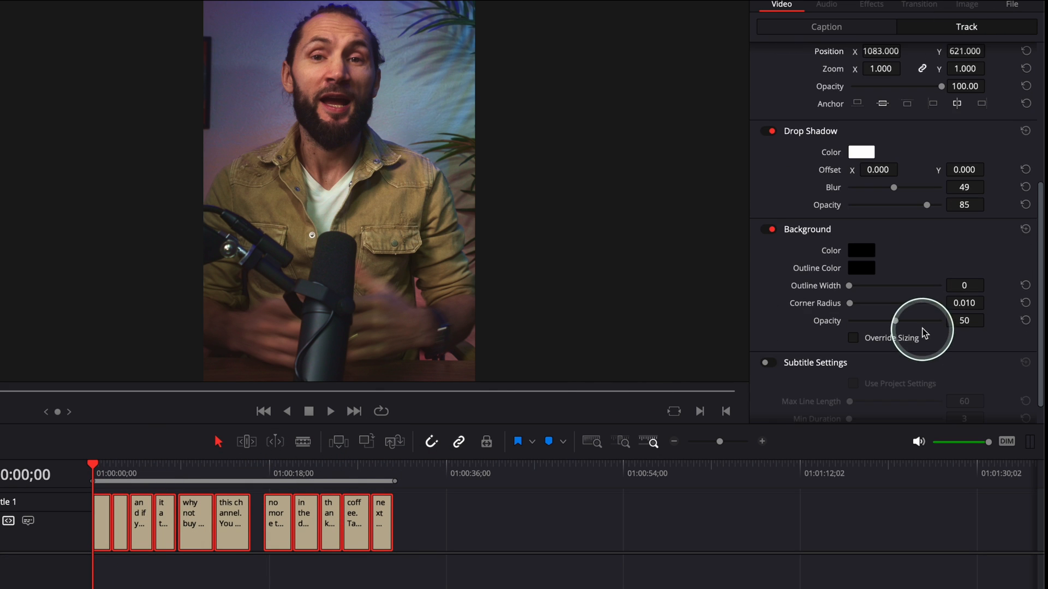